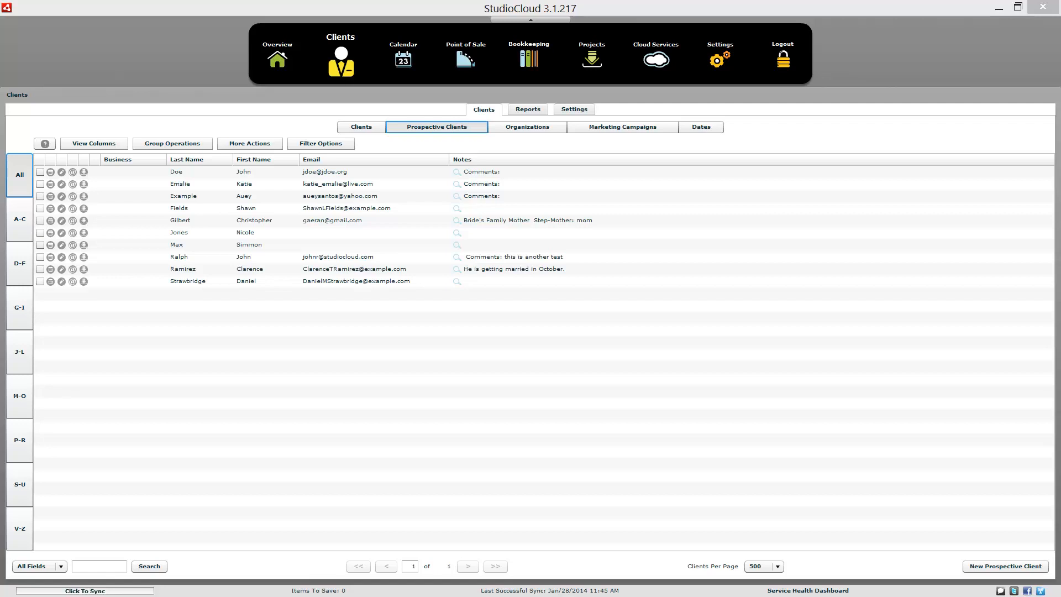
mouse_move(178, 388)
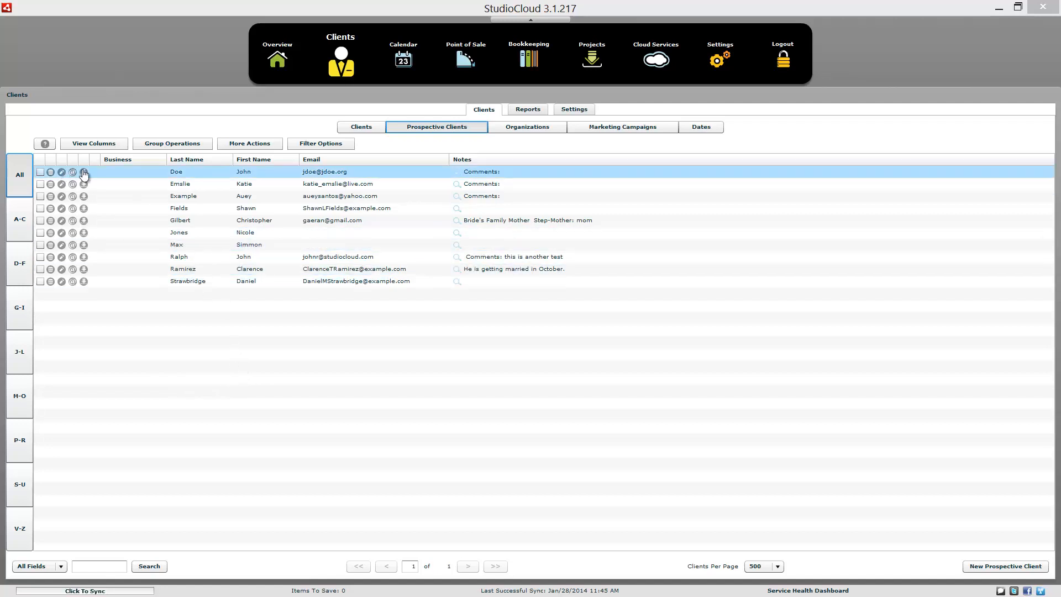
Start a new project for prospective client John Doe from his row in Prospective Clients
left_click(84, 171)
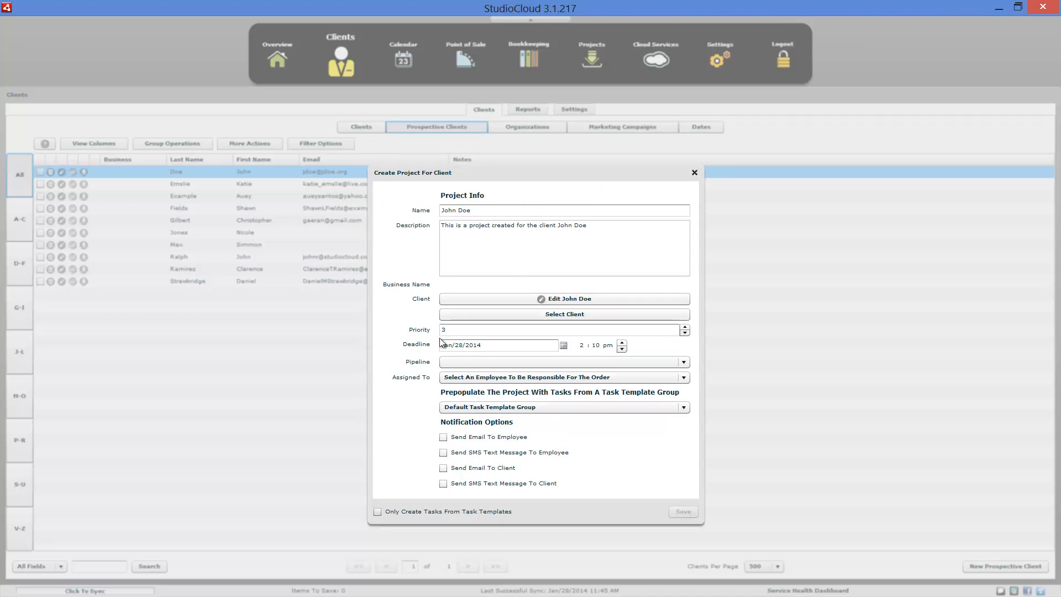
Go to the projects list and look over the project type filter choices
left_click(692, 172)
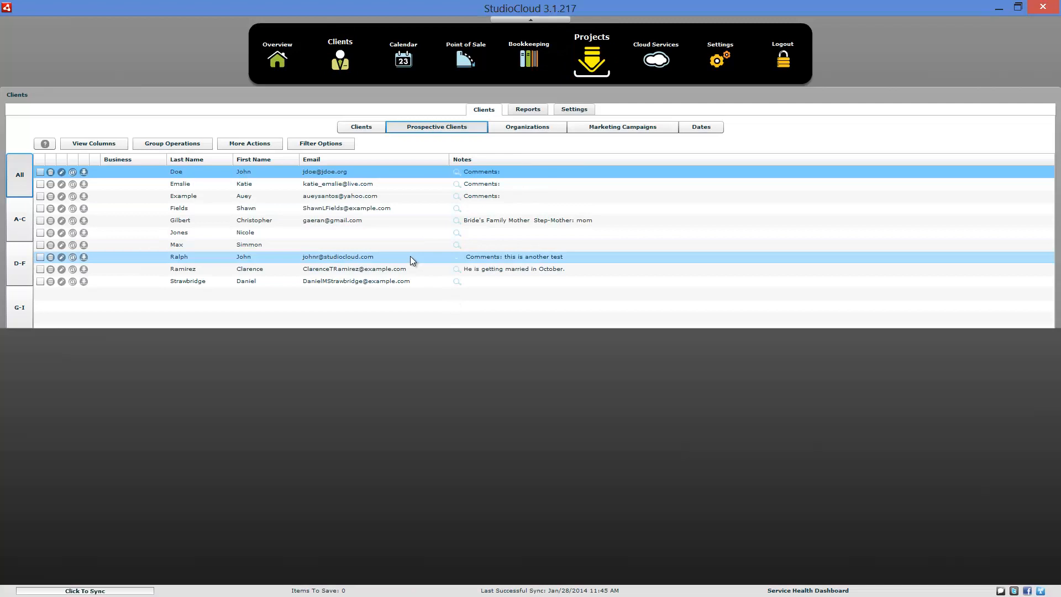
left_click(590, 58)
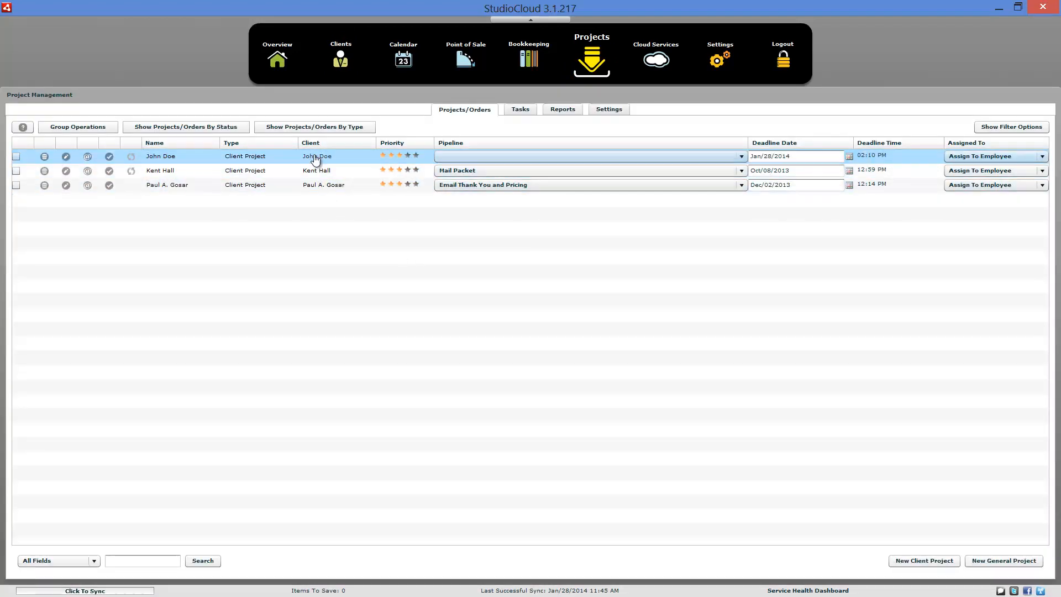
left_click(315, 127)
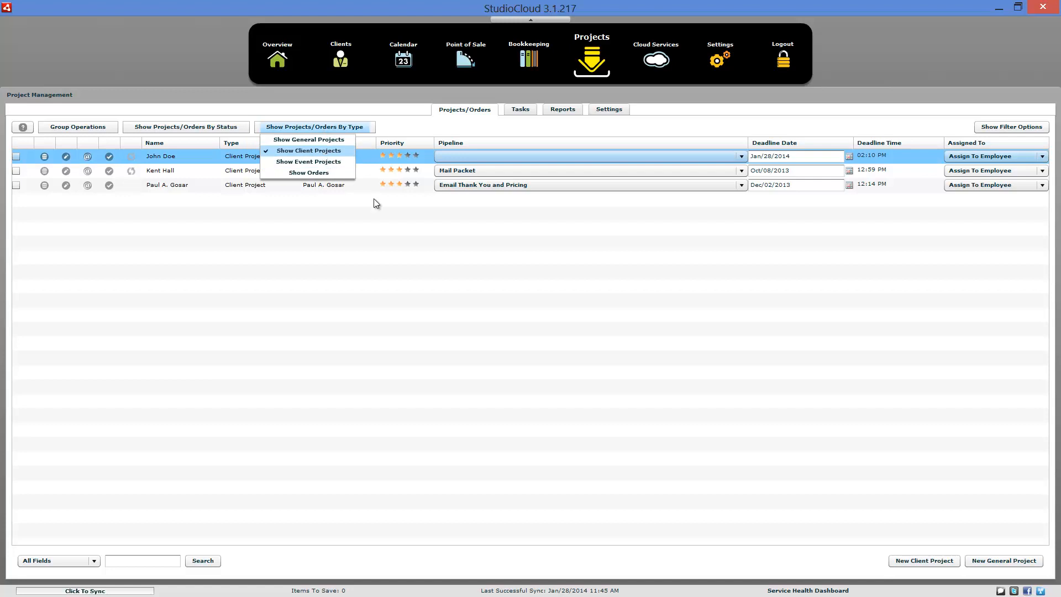
left_click(310, 150)
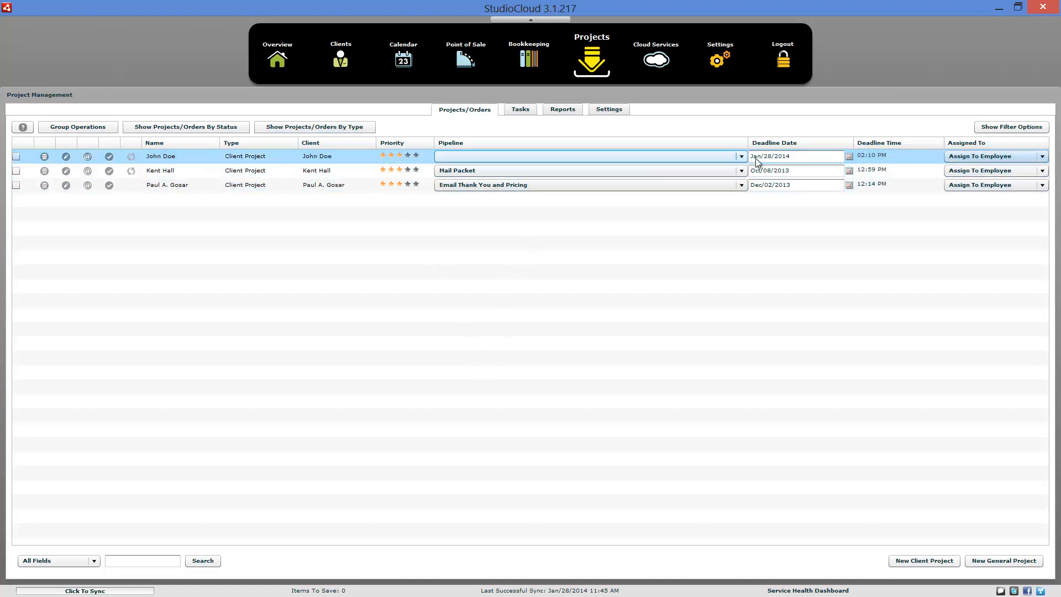
Put John Doe's project in Prospective Portrait Client's Email Thank You and Pricing stage
left_click(739, 155)
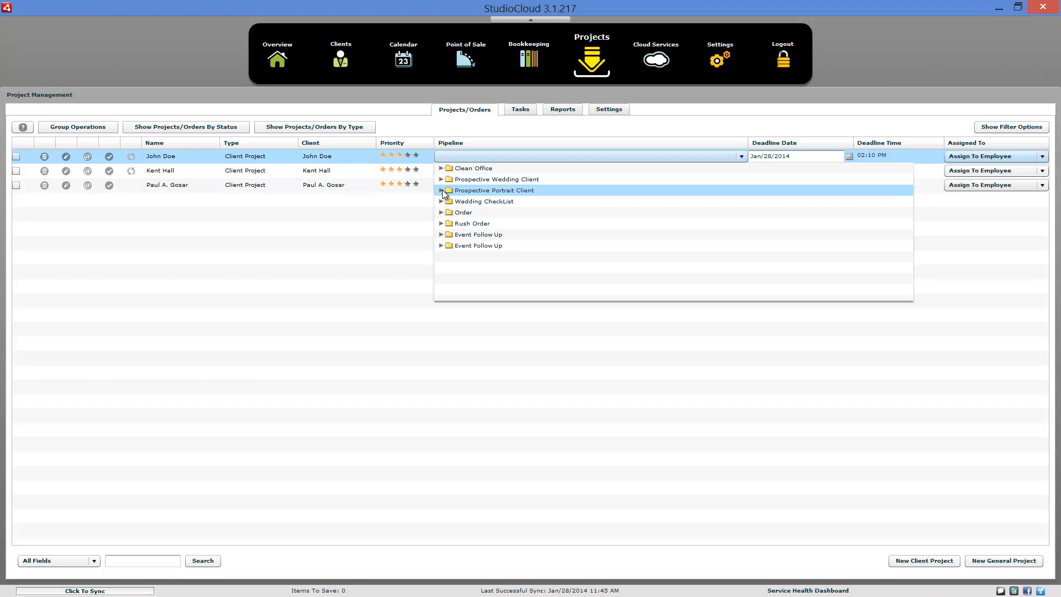
left_click(441, 190)
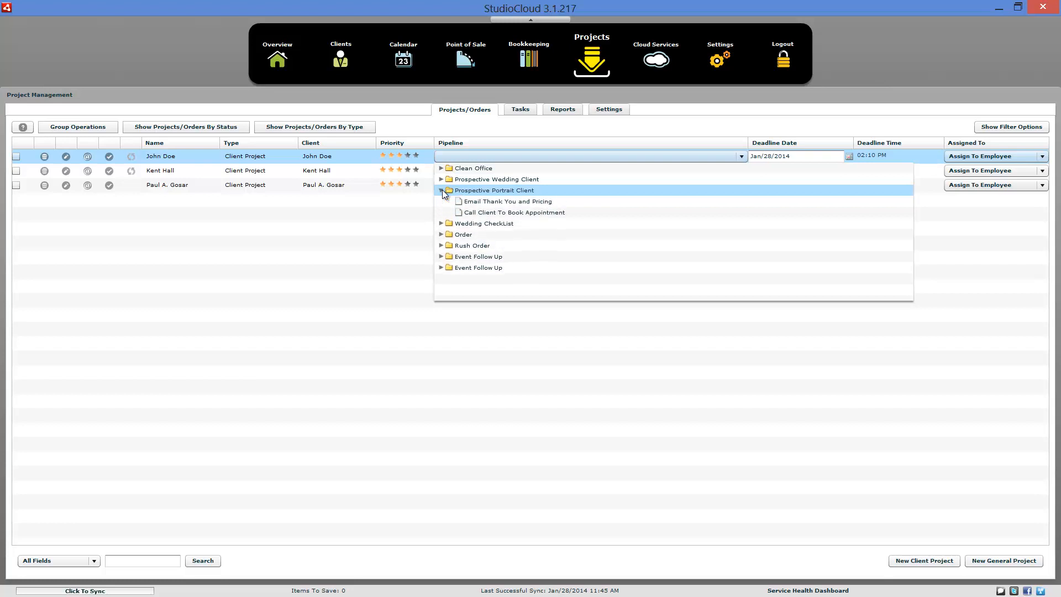
left_click(506, 201)
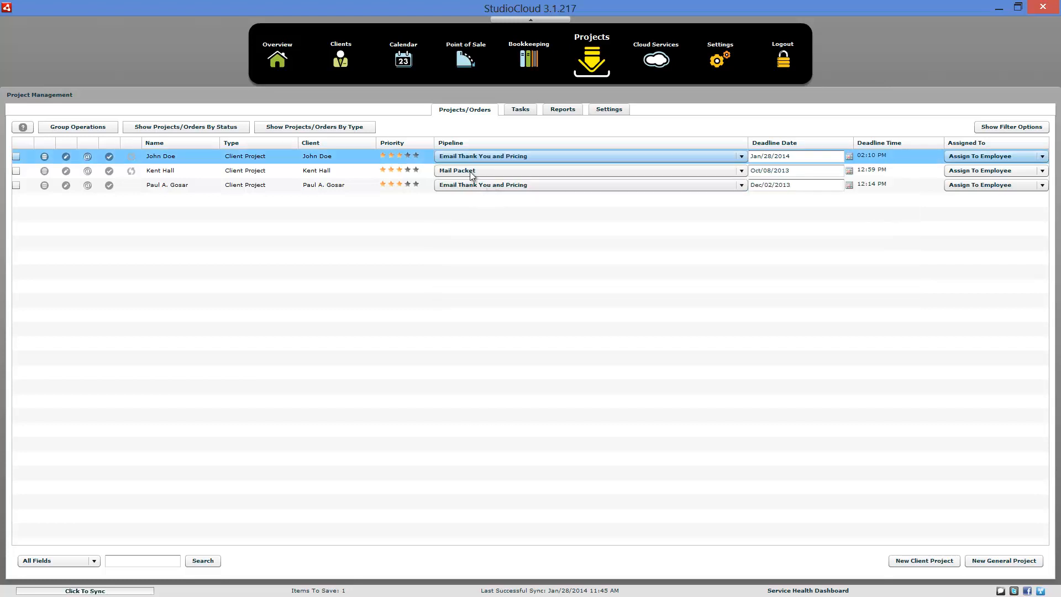
left_click(340, 55)
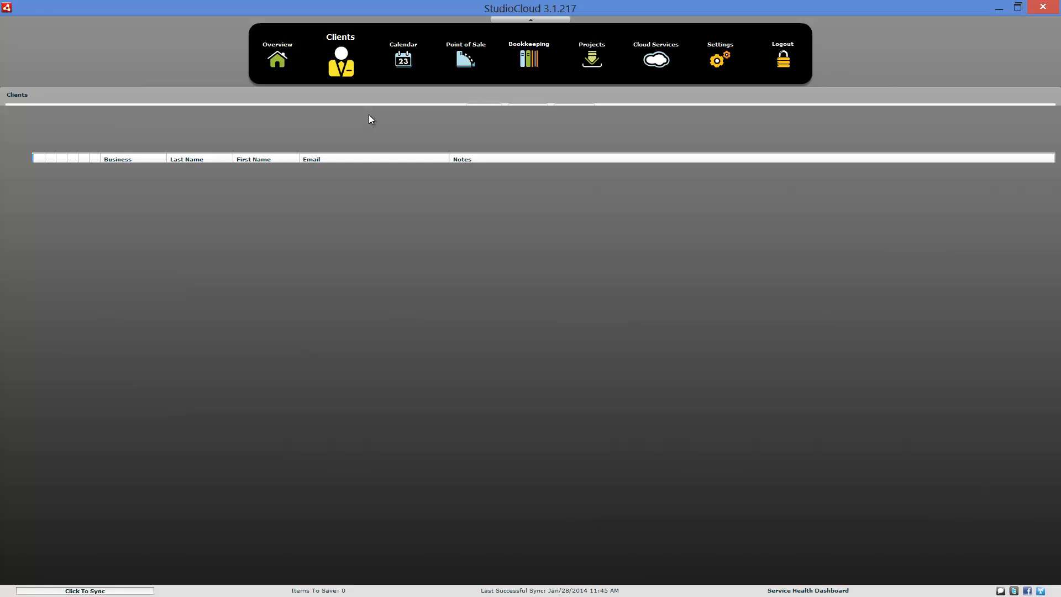
left_click(340, 58)
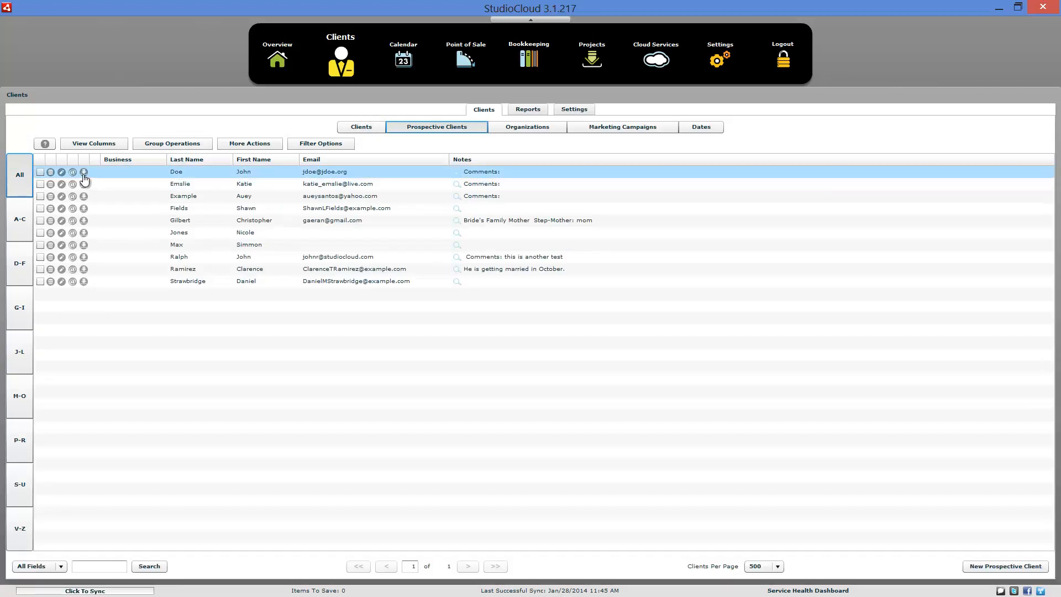
mouse_move(84, 171)
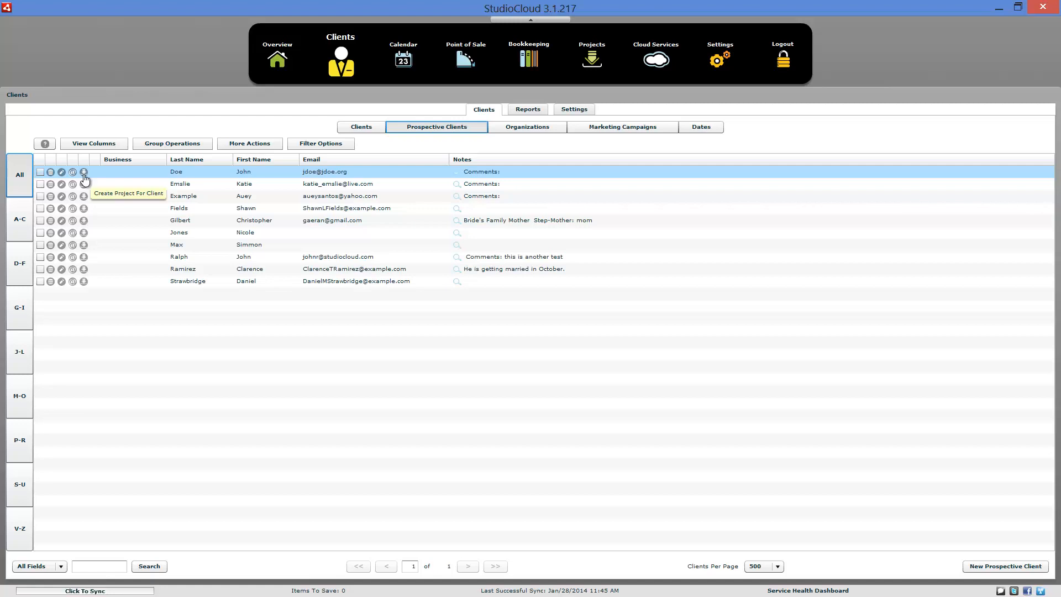
left_click(84, 171)
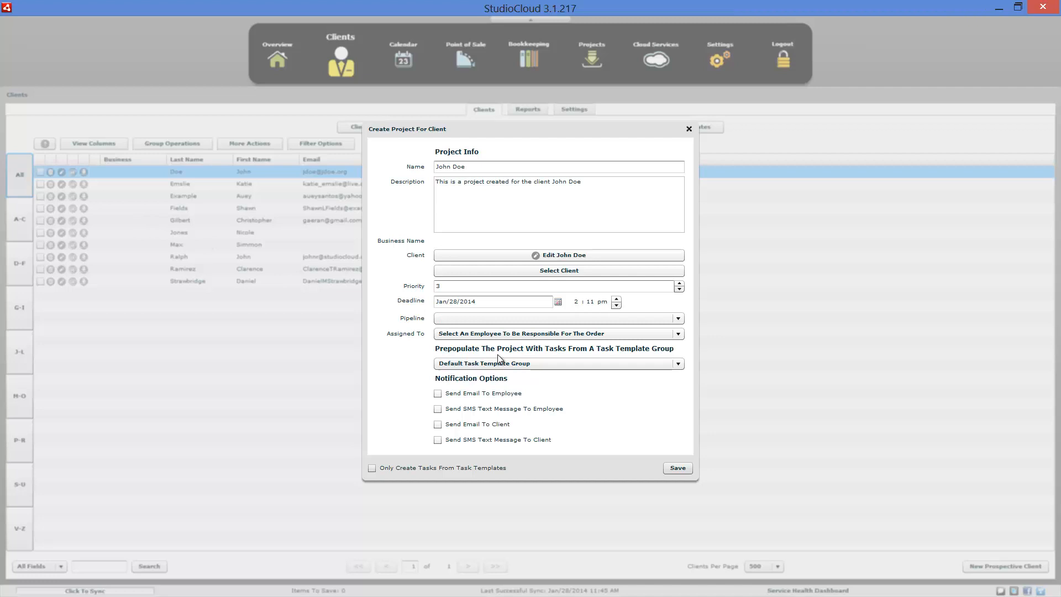
left_click(557, 363)
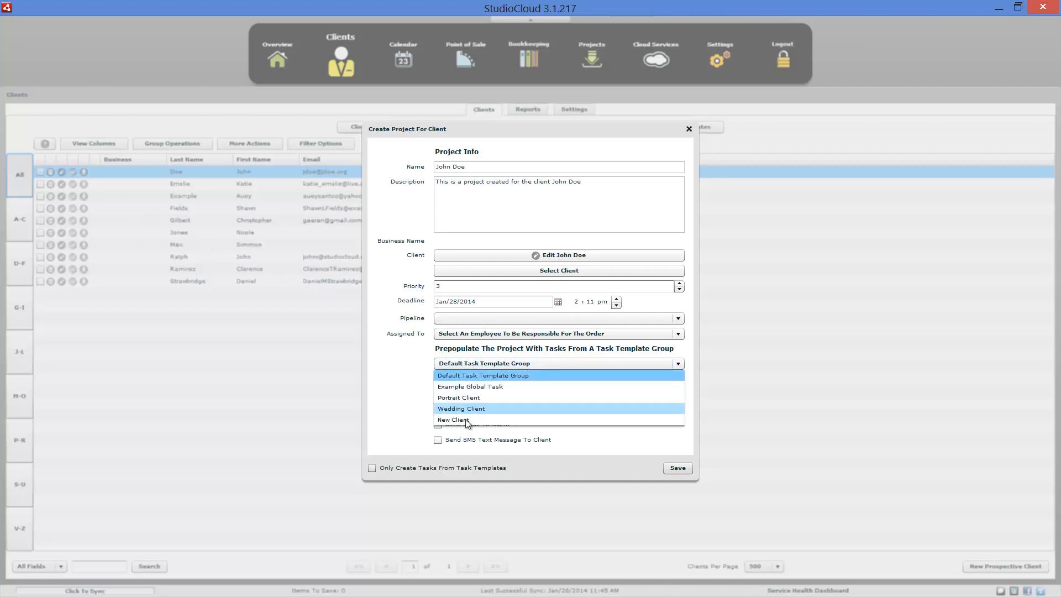
left_click(458, 397)
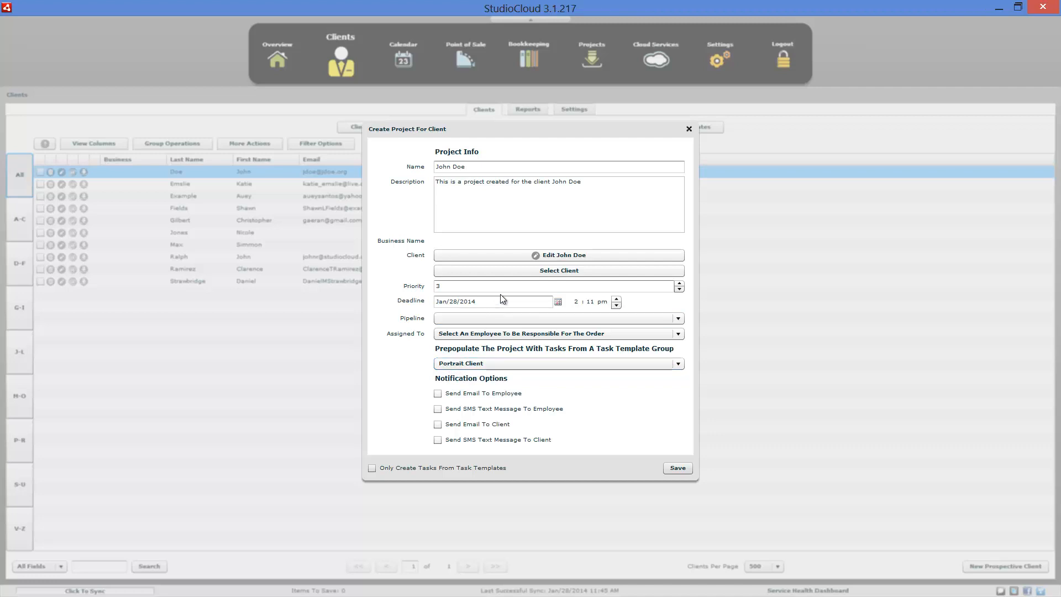
left_click(677, 318)
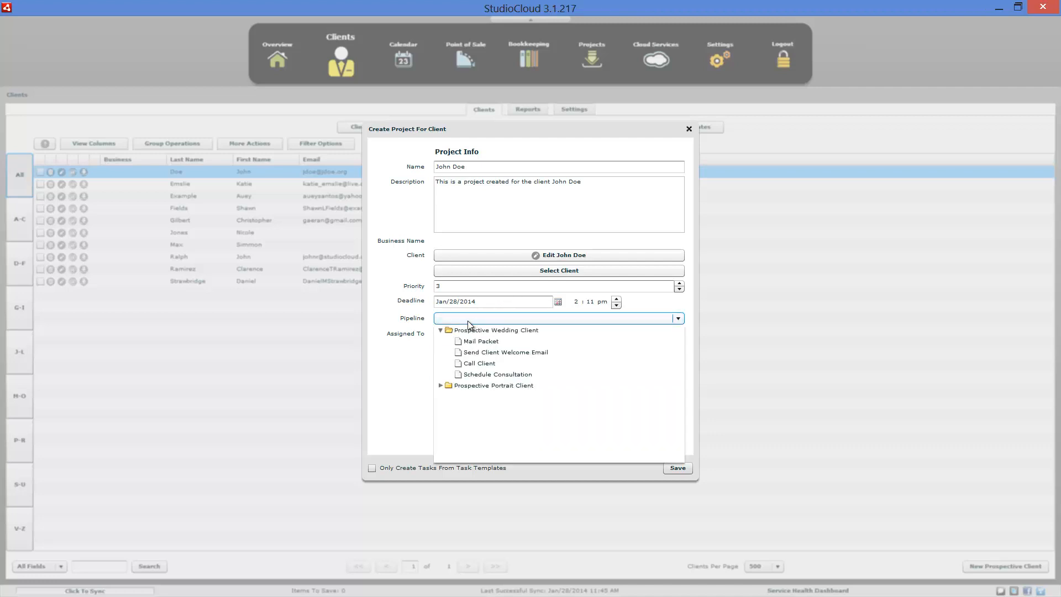
left_click(497, 374)
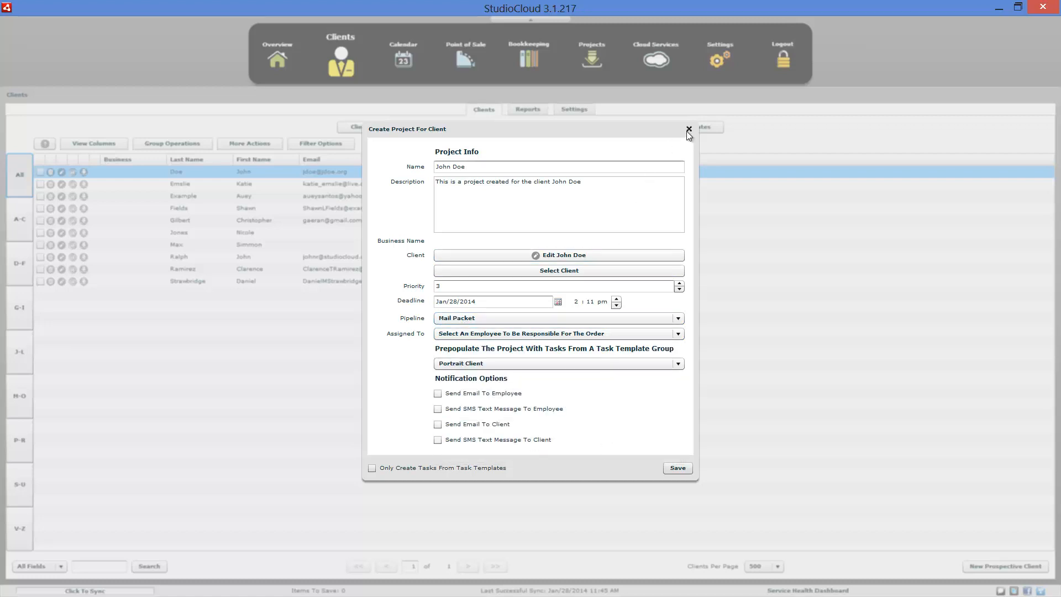
left_click(689, 128)
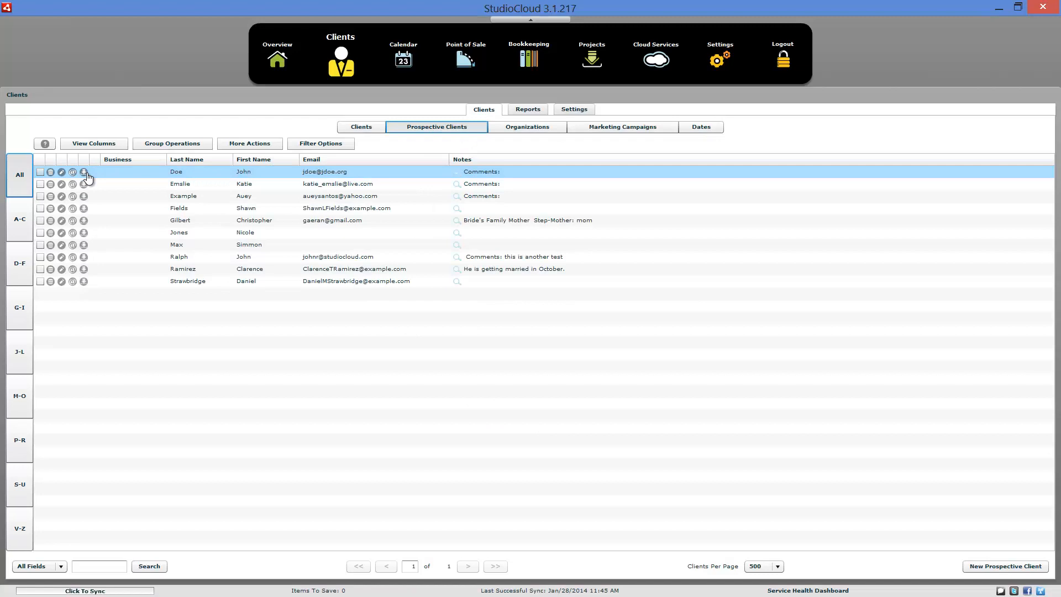
mouse_move(61, 172)
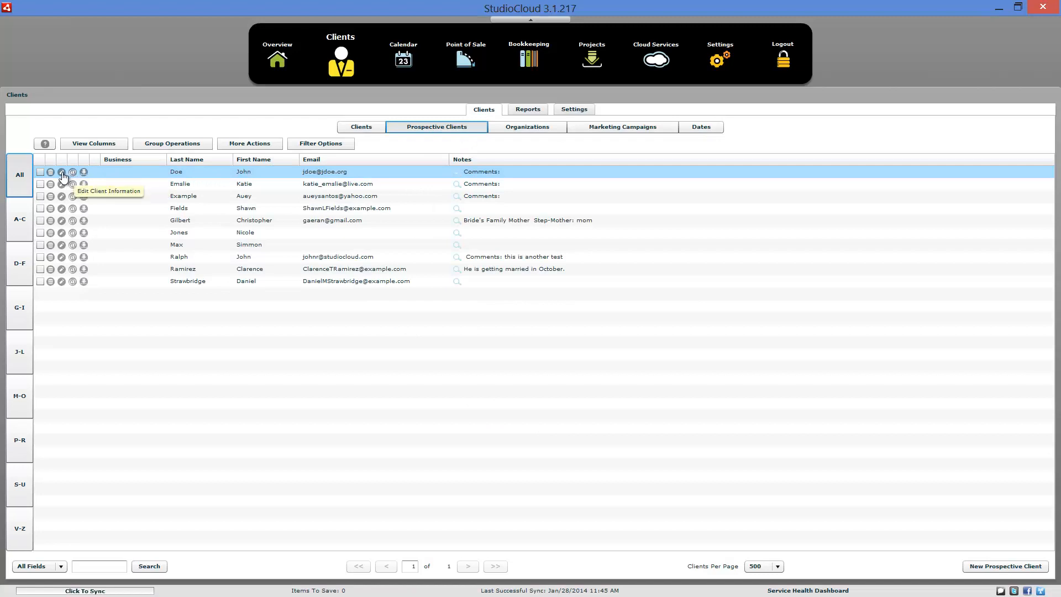
mouse_move(148, 232)
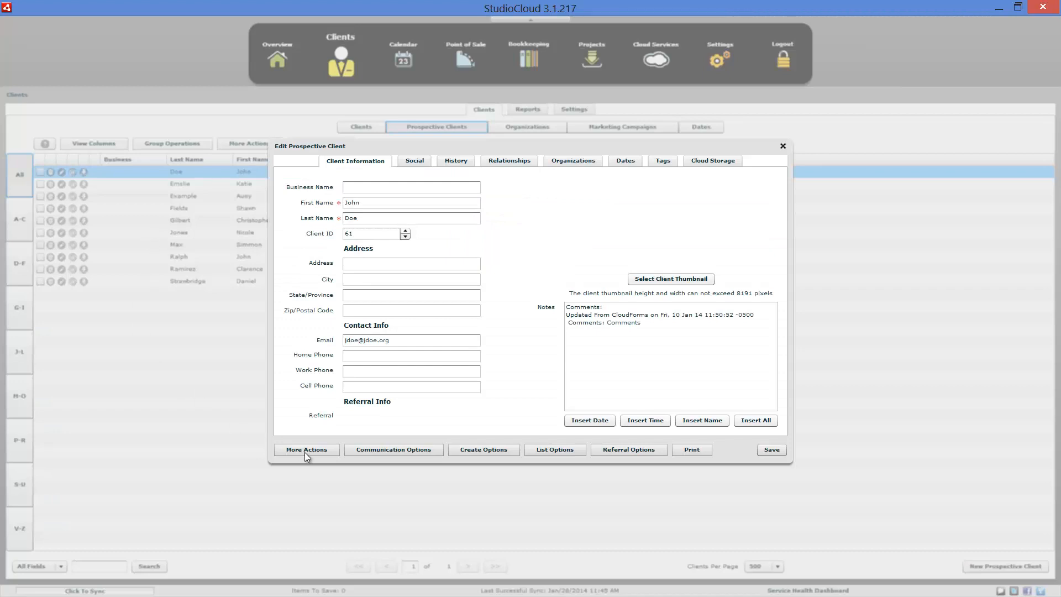
mouse_move(319, 458)
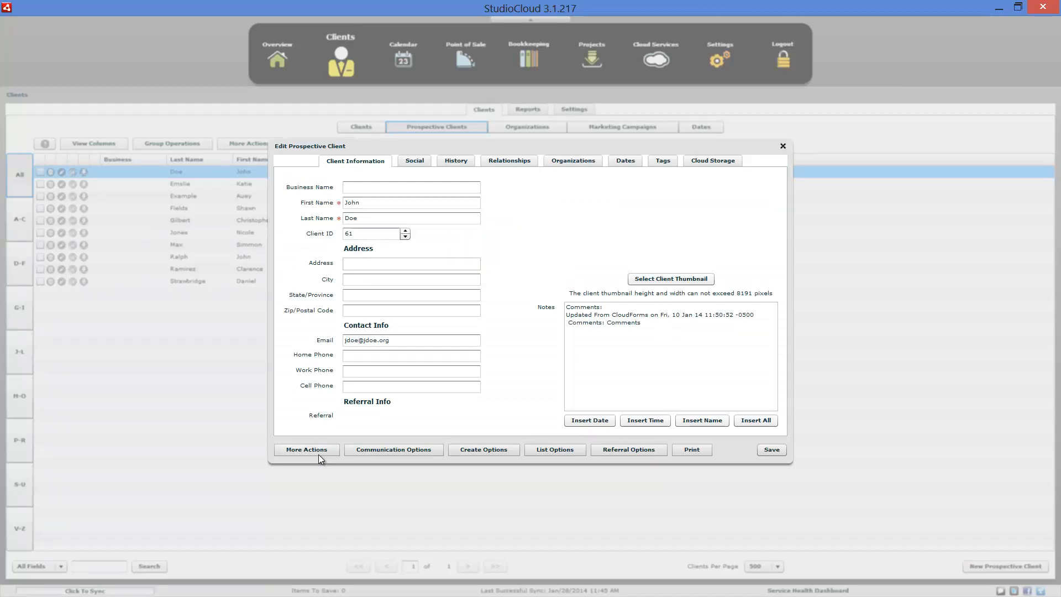
Browse John Doe's More Actions and Create options, close, and check the Doe, Emslie, Example and Fields clients
left_click(306, 449)
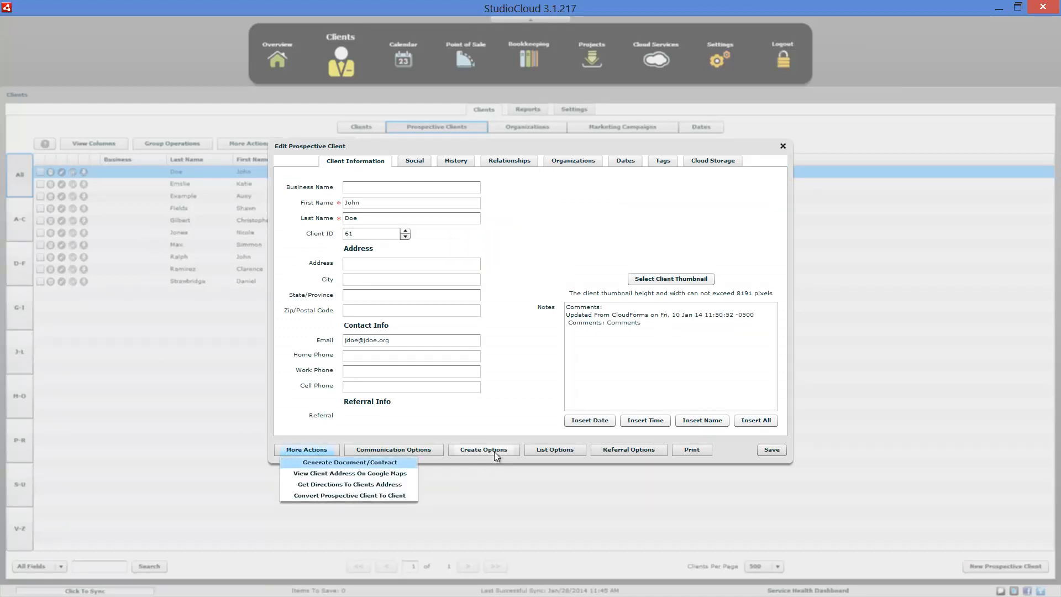
left_click(482, 449)
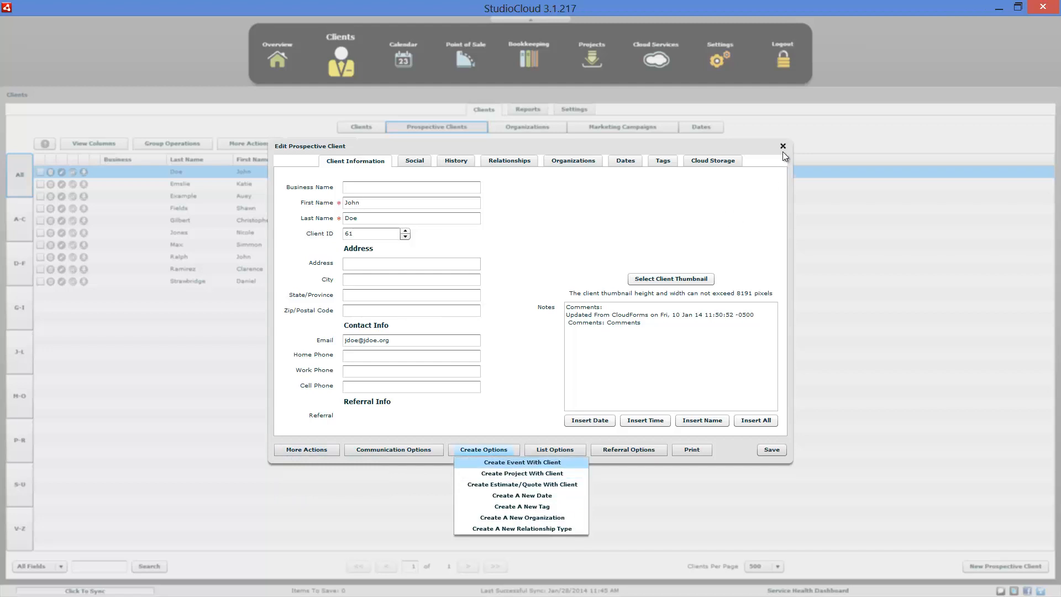
left_click(782, 145)
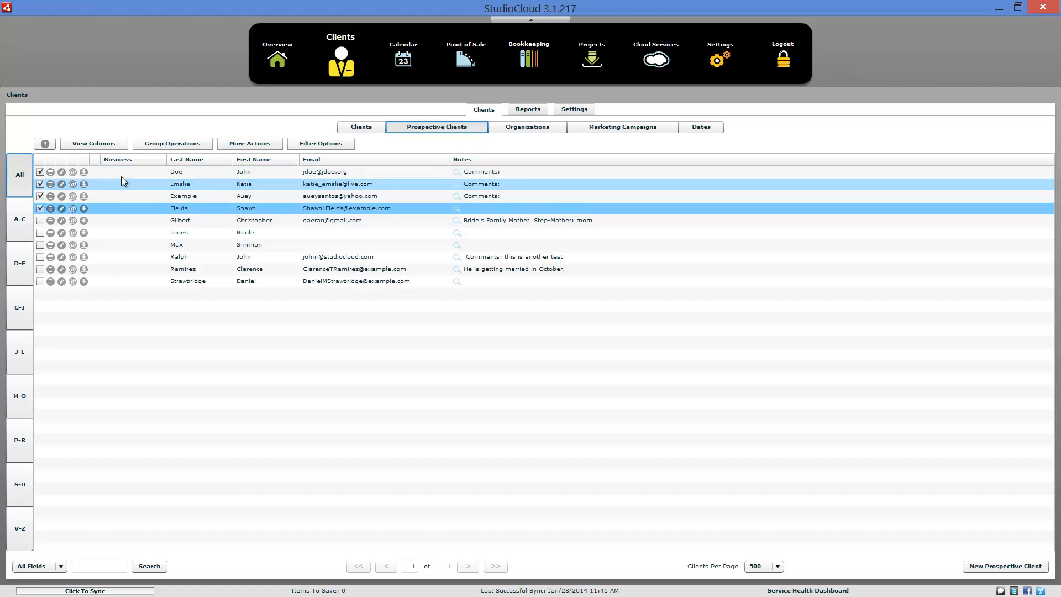
left_click(172, 143)
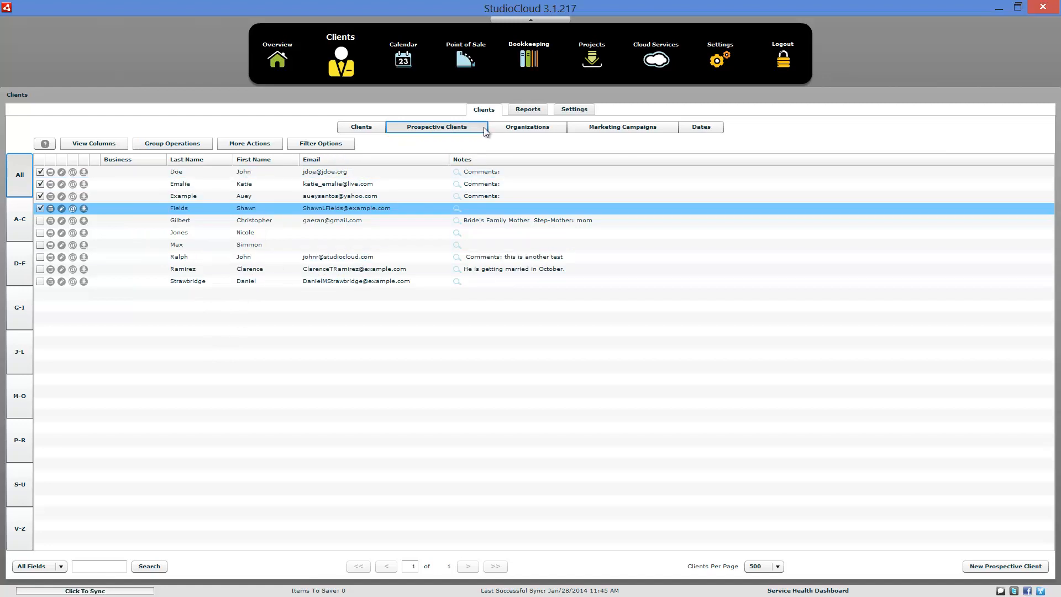
left_click(572, 109)
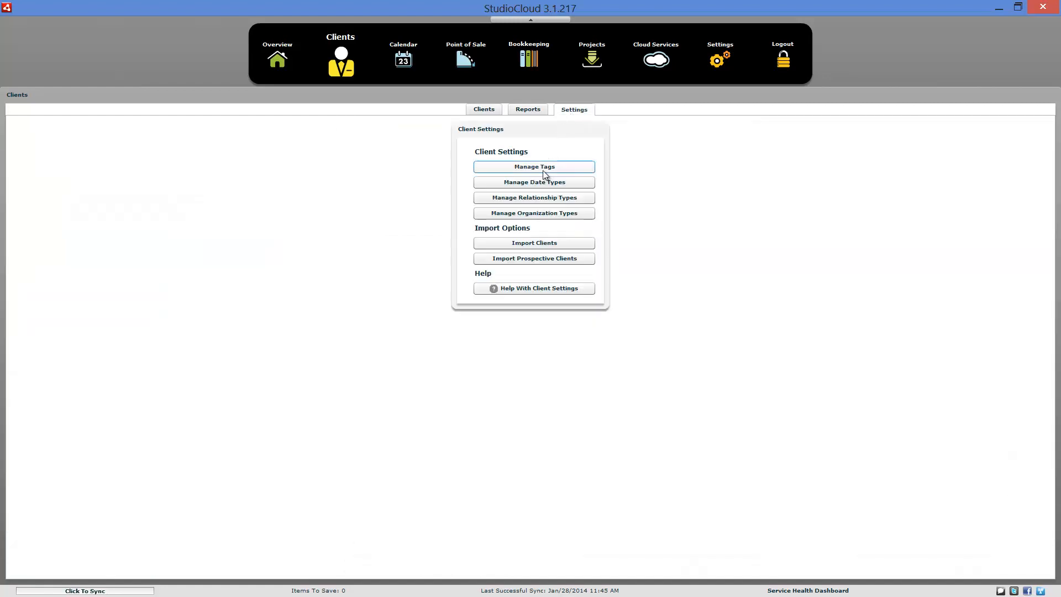
Review the tag manager and view and select all 21 Sports Lover clients, then close
left_click(534, 166)
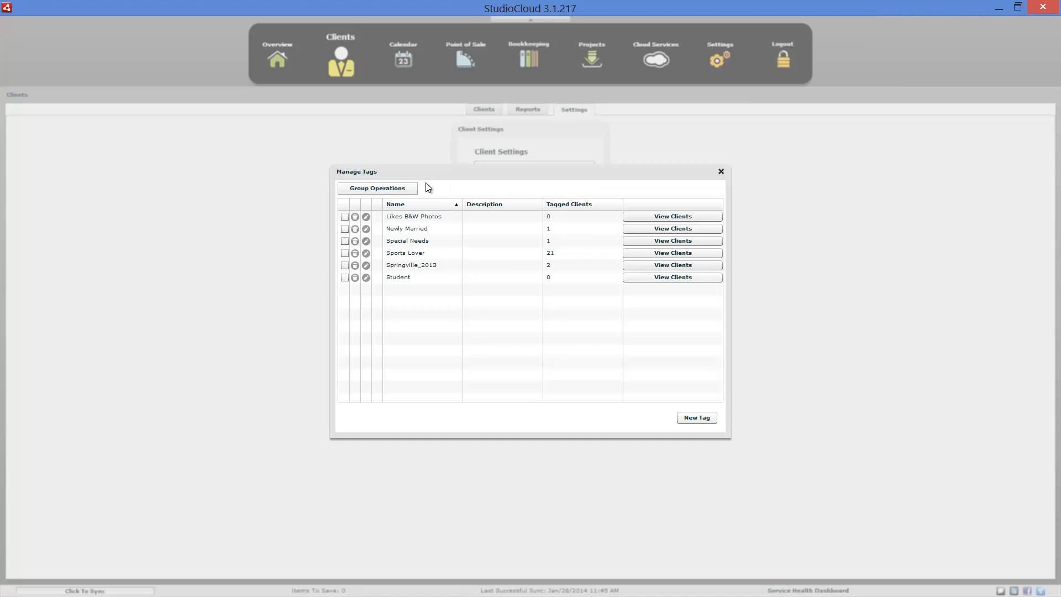
left_click(410, 265)
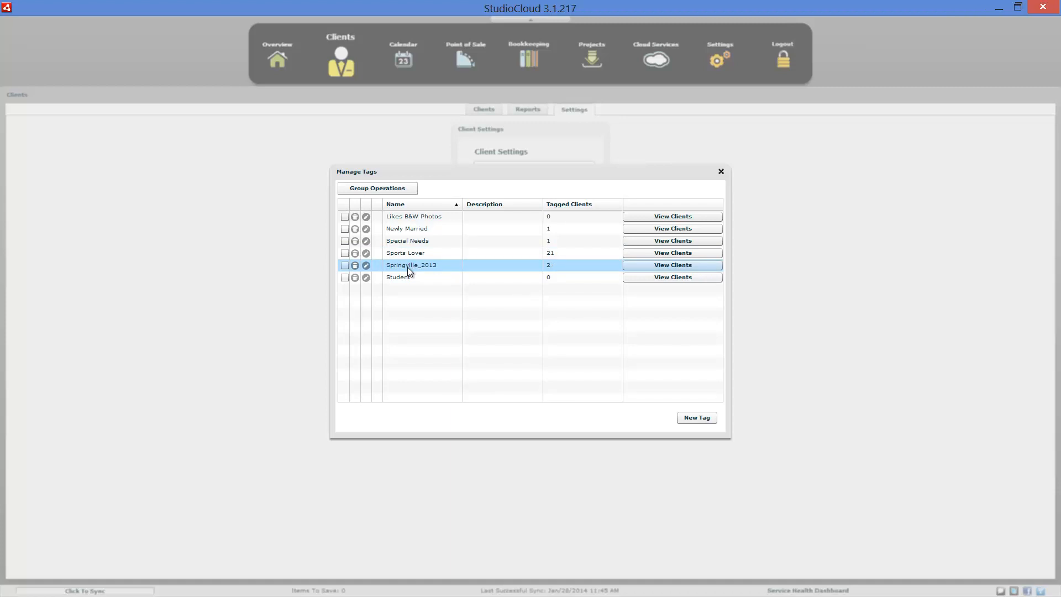
mouse_move(422, 273)
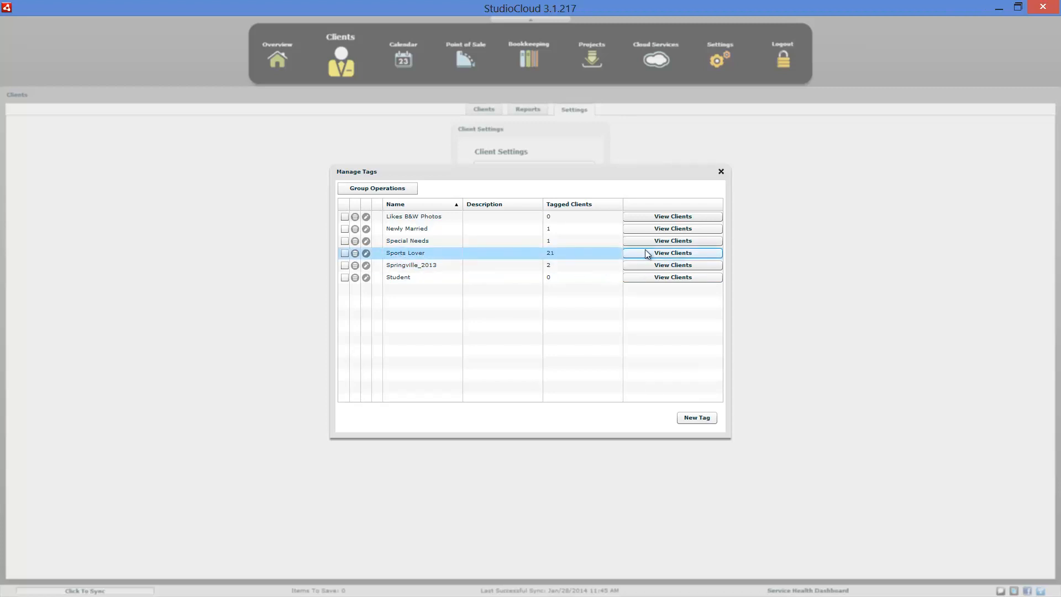
left_click(671, 253)
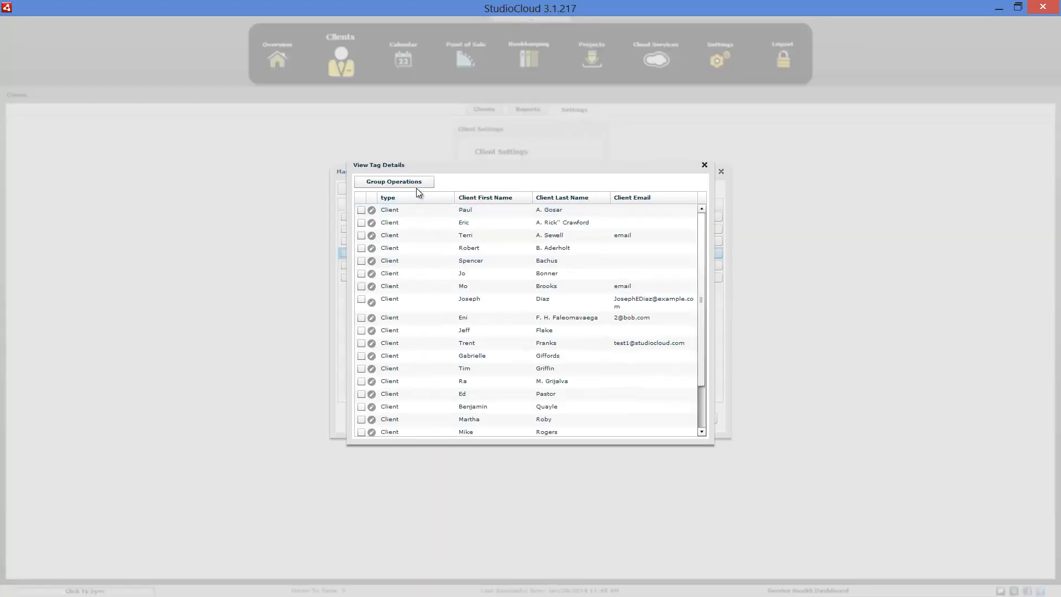
left_click(394, 181)
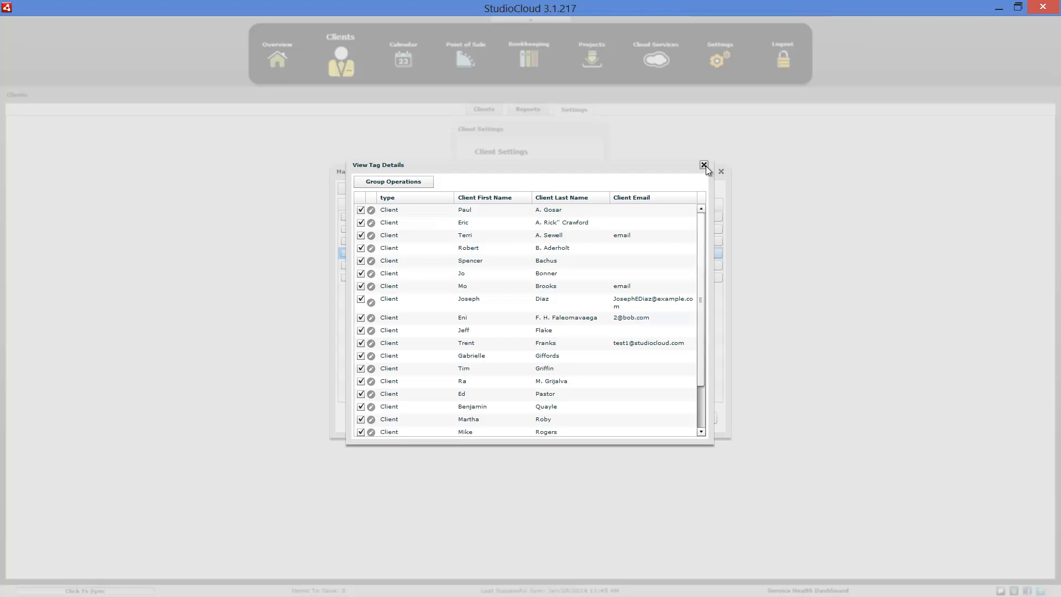
left_click(704, 165)
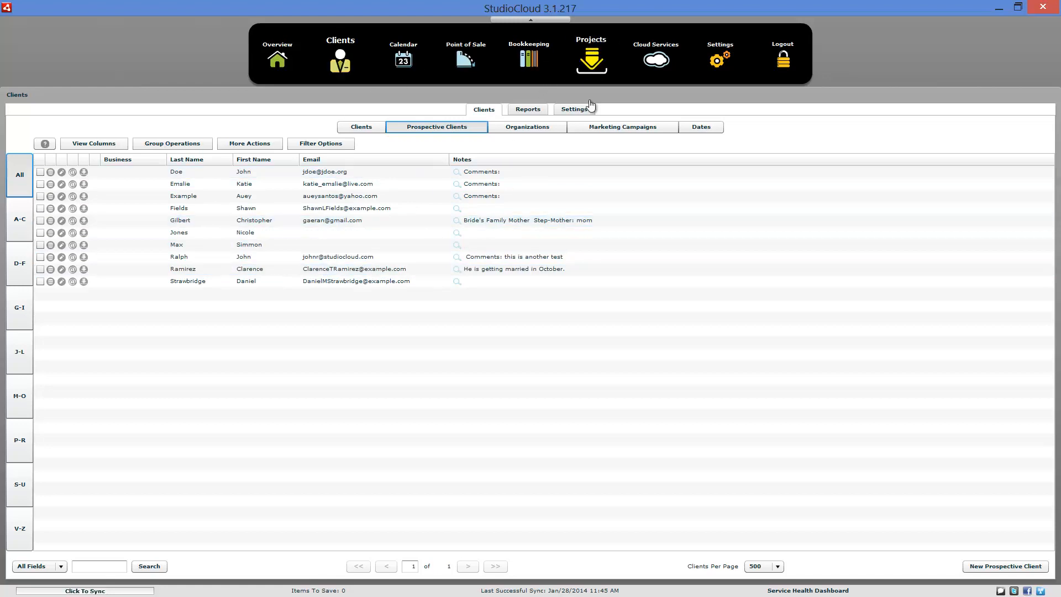
Filter projects by the Prospective Portrait Client pipeline, then clear the filter so all three show
left_click(590, 56)
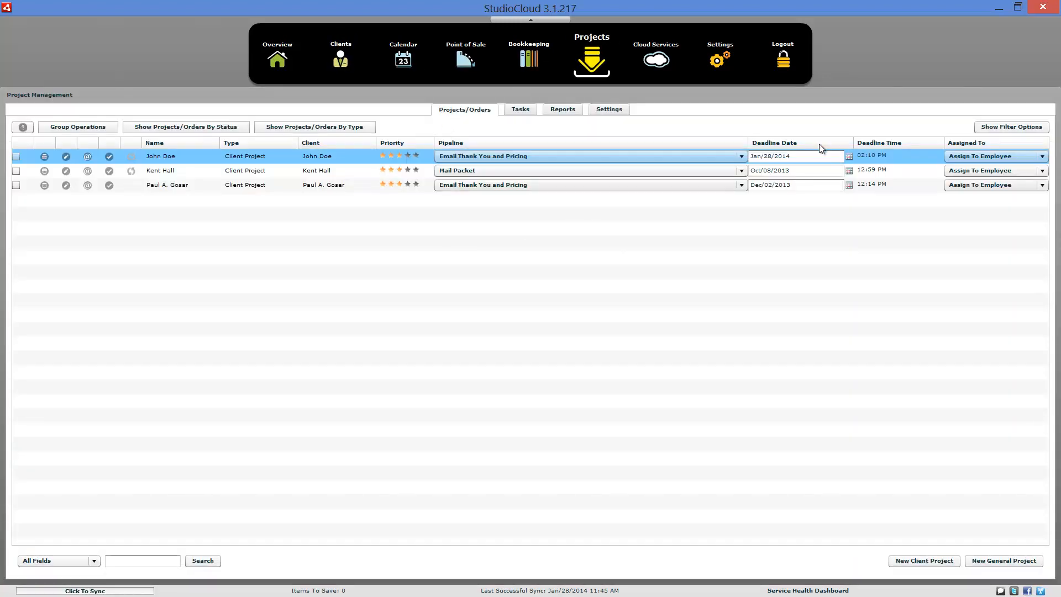
left_click(264, 184)
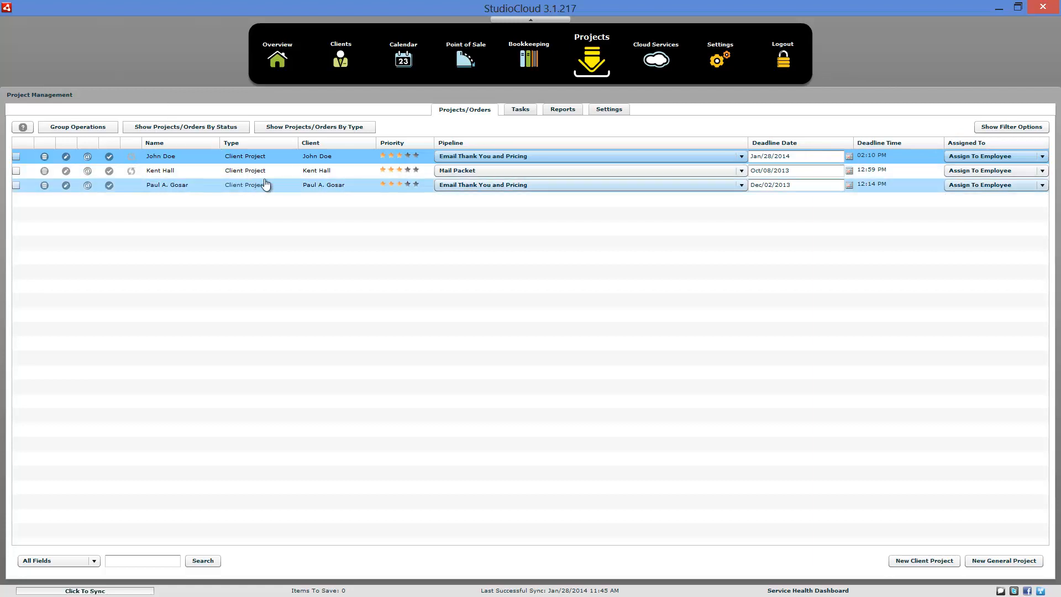
left_click(1011, 127)
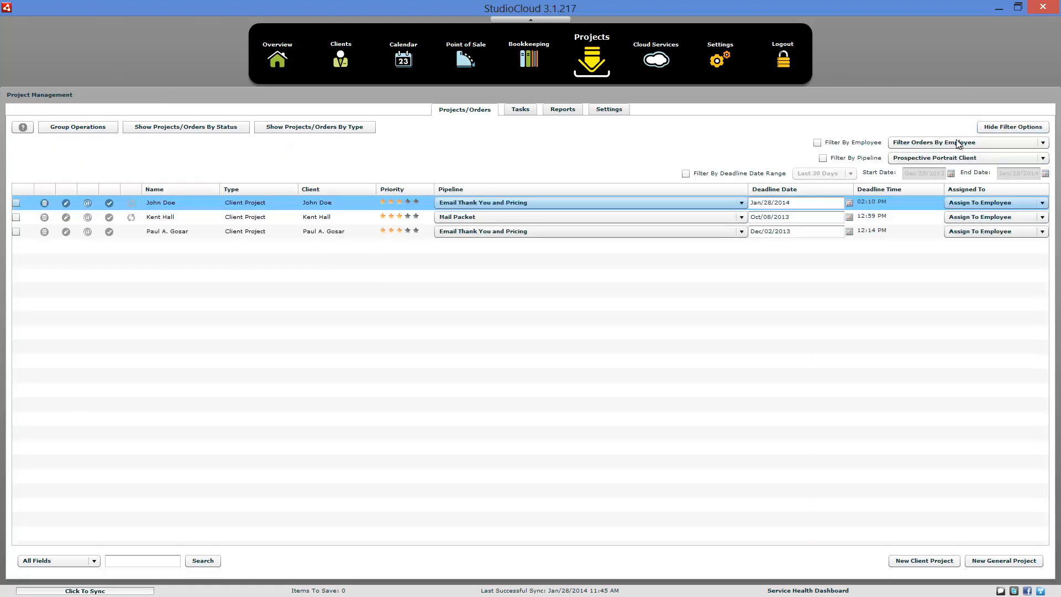
left_click(822, 157)
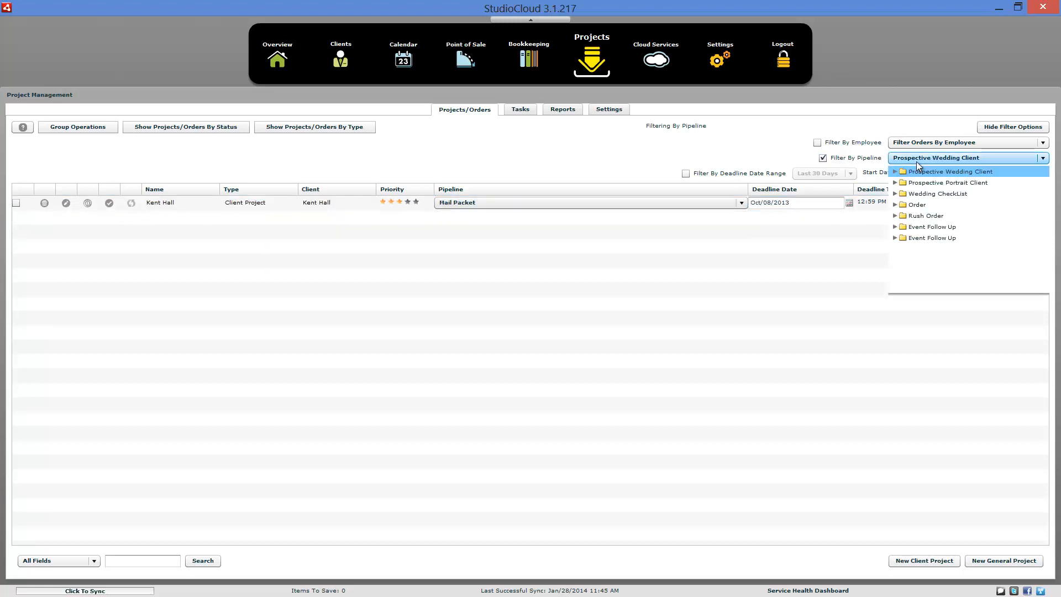
left_click(946, 182)
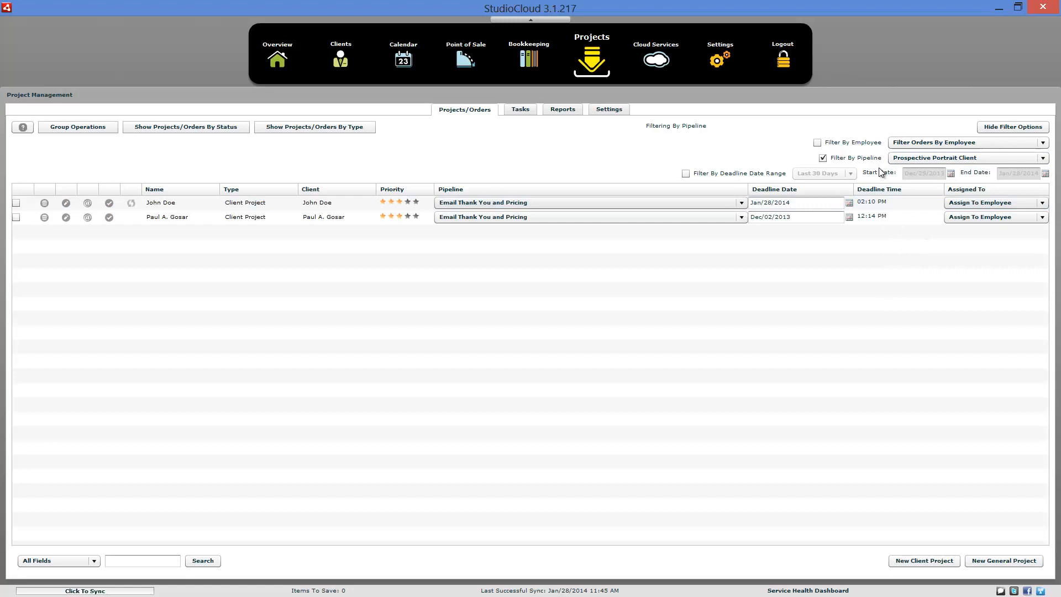
left_click(822, 157)
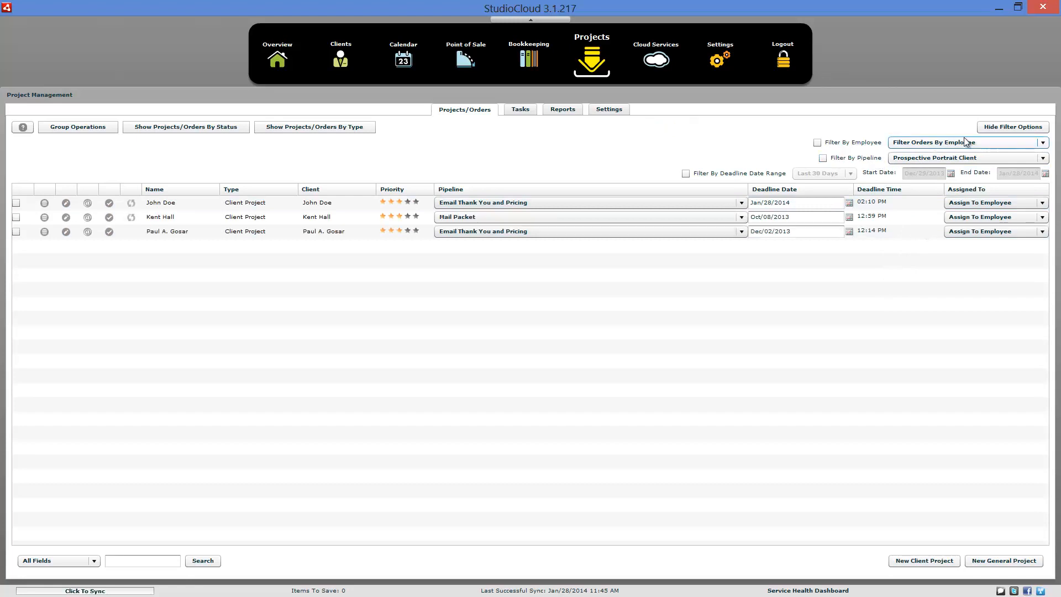
left_click(1011, 126)
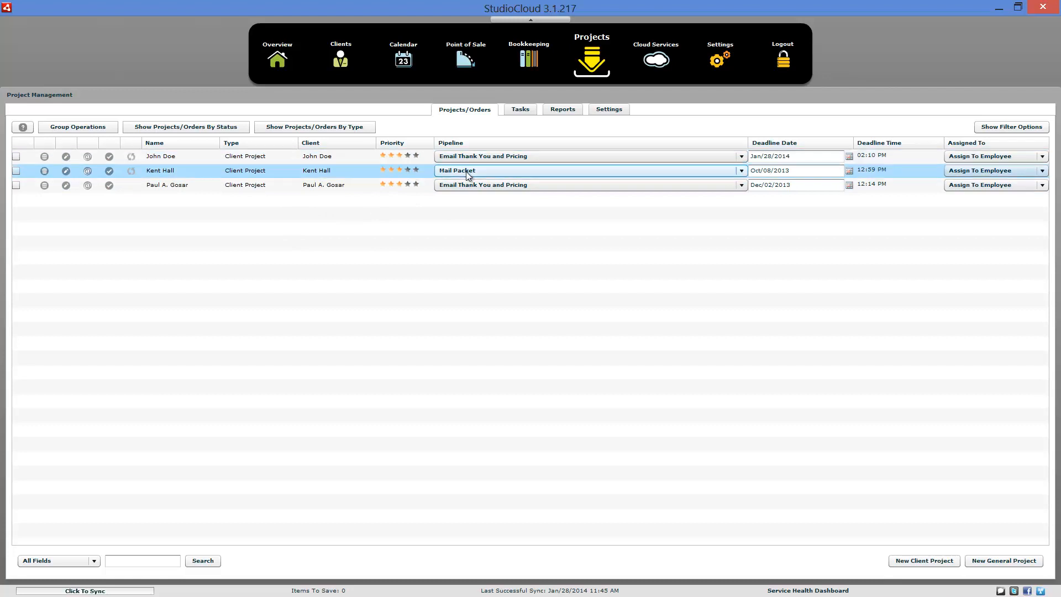
Switch Paul A. Gosar's project to Call Client To Book Appointment, then back to Email Thank You and Pricing
left_click(740, 184)
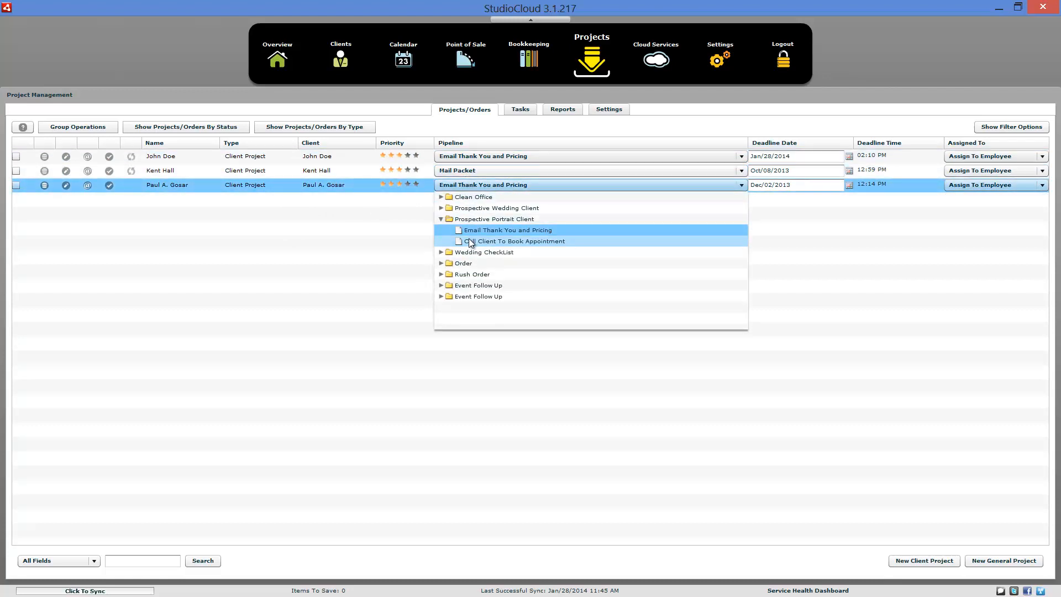
left_click(520, 241)
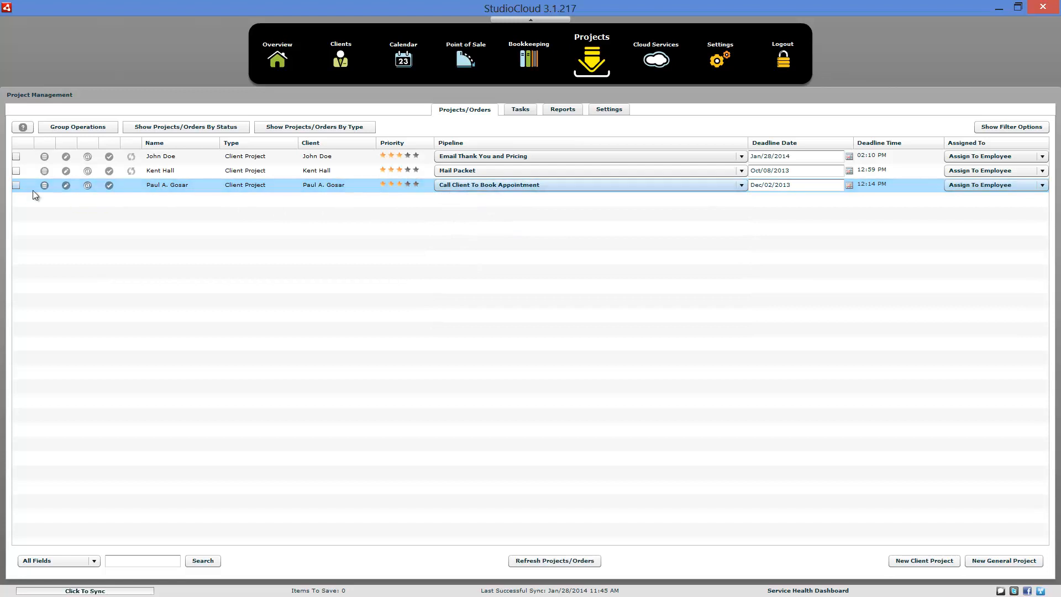
double_click(167, 184)
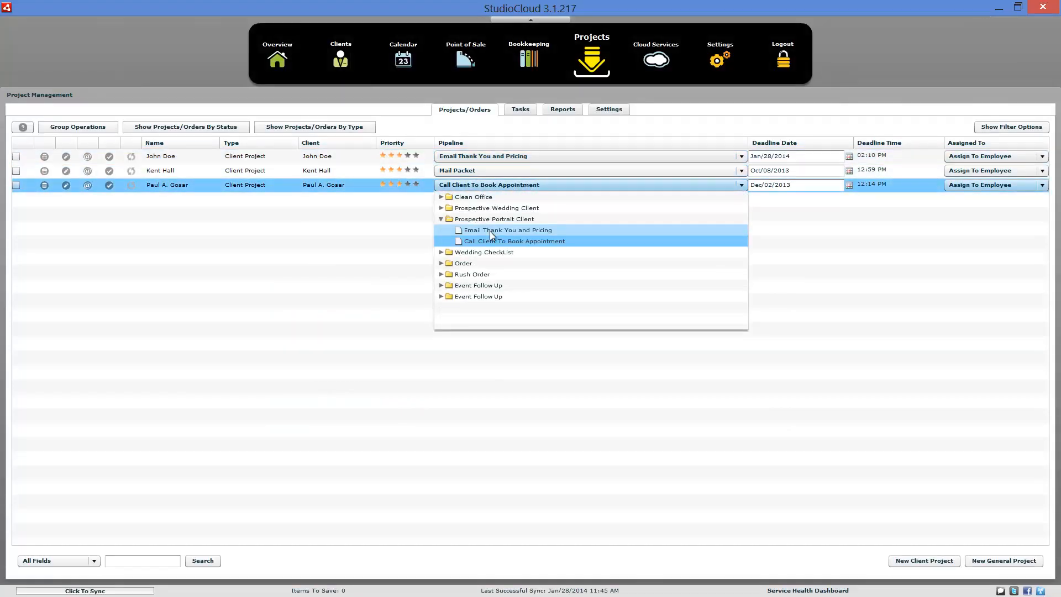
left_click(508, 229)
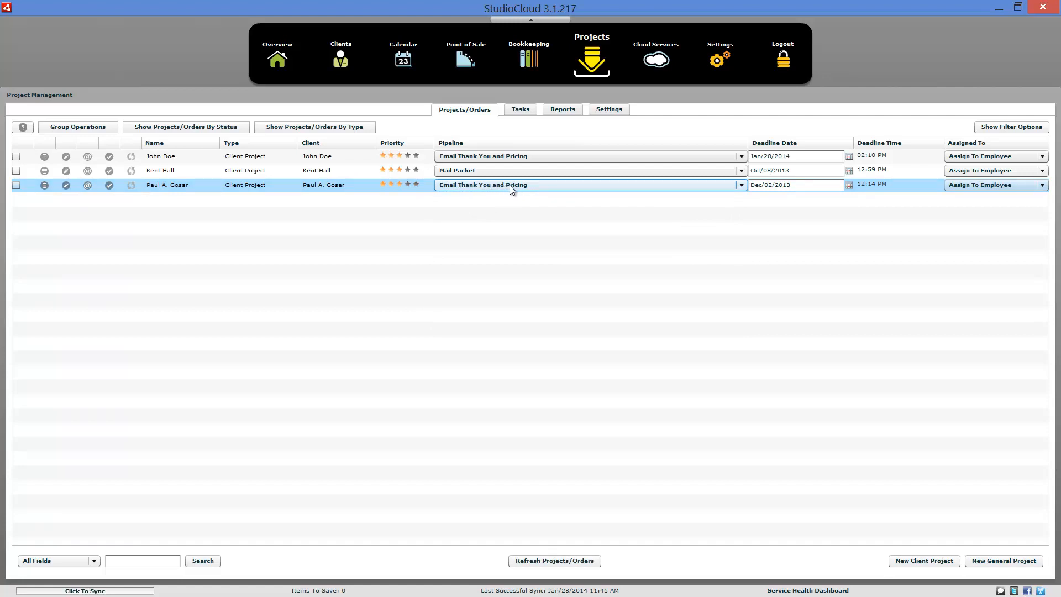
mouse_move(512, 189)
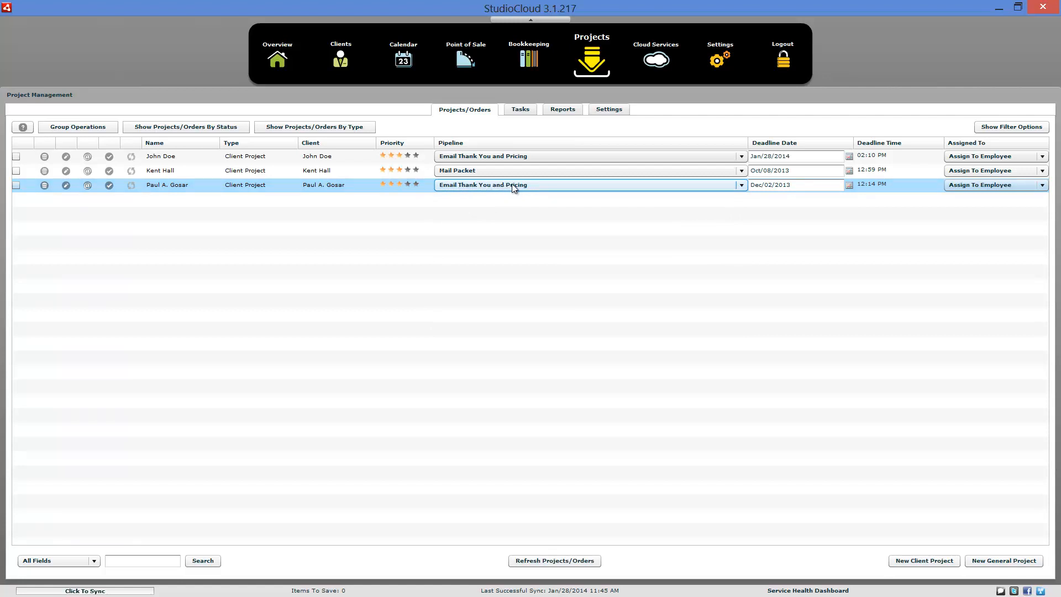
left_click(607, 108)
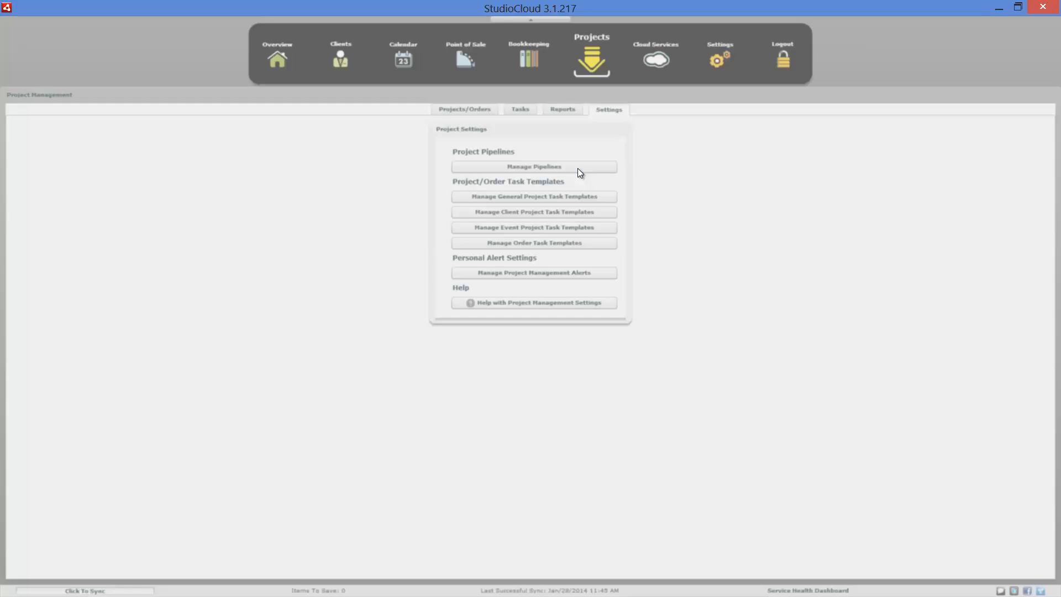
Review the Email Thank You and Pricing stage actions, ticking Email Client and viewing its email choices
left_click(533, 166)
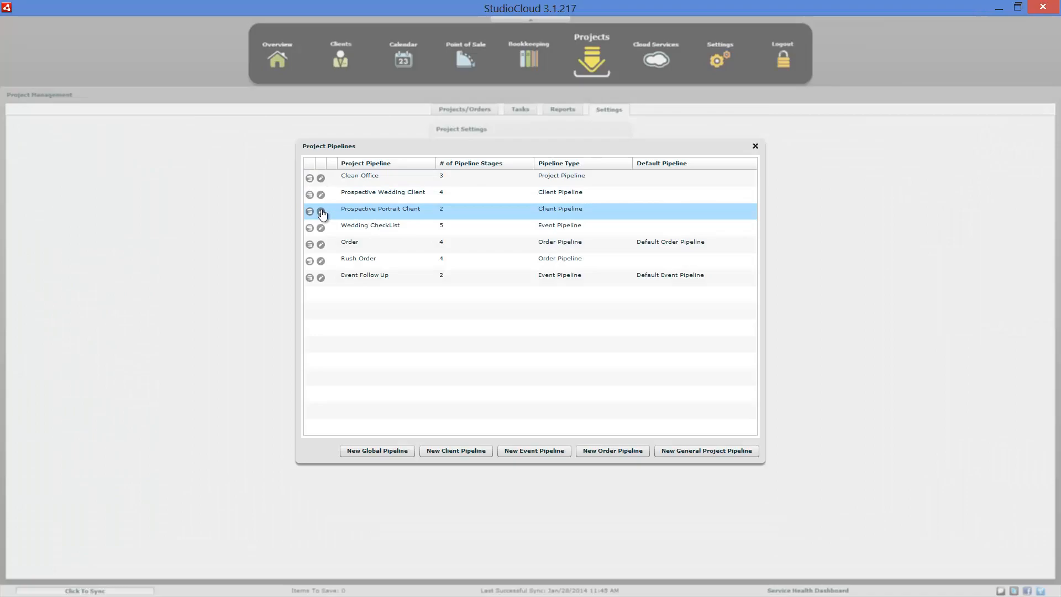
left_click(321, 211)
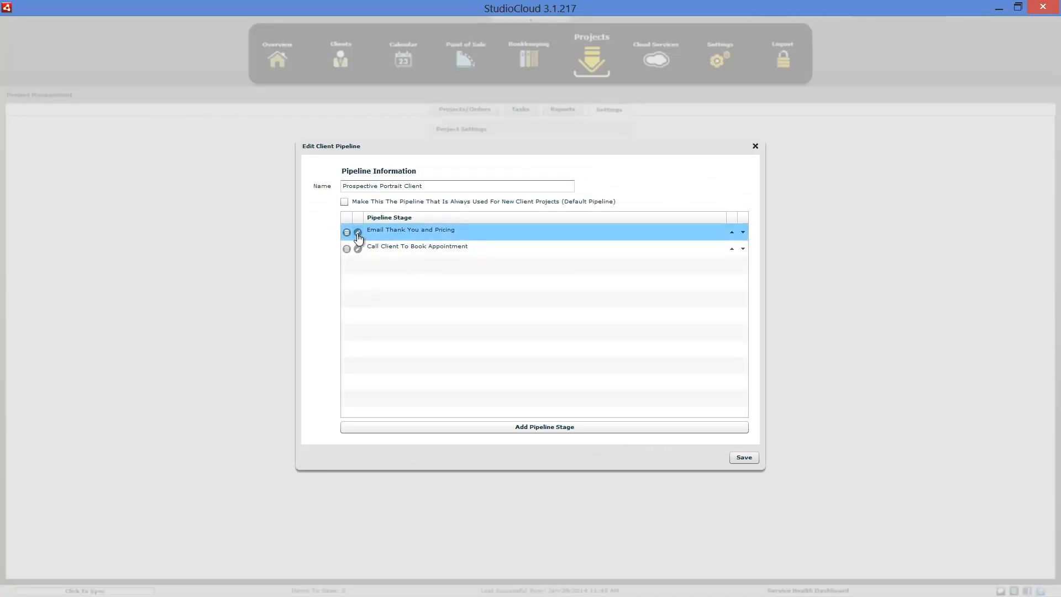
left_click(358, 231)
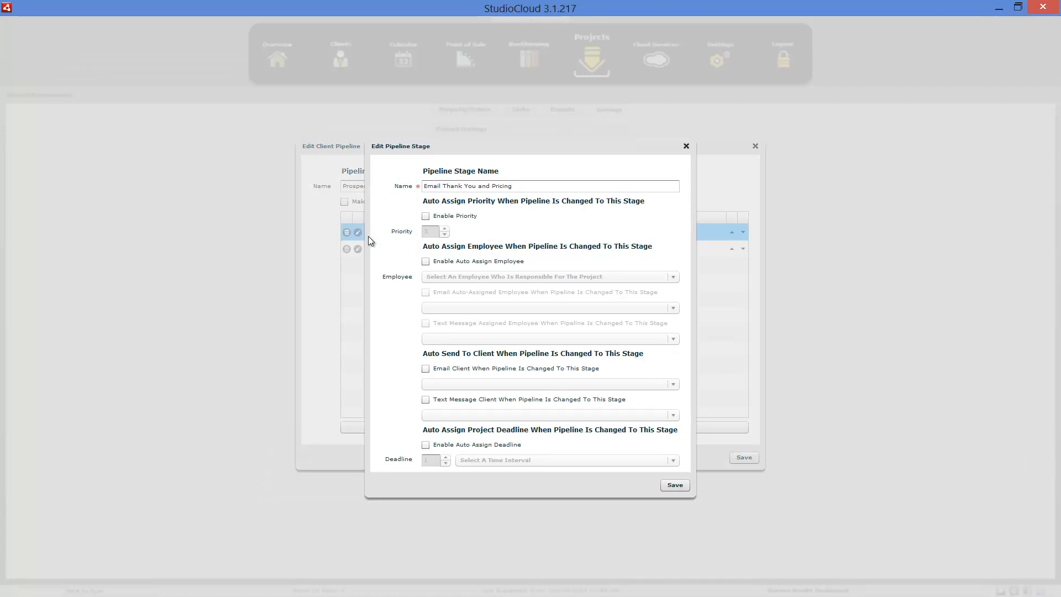
left_click(425, 368)
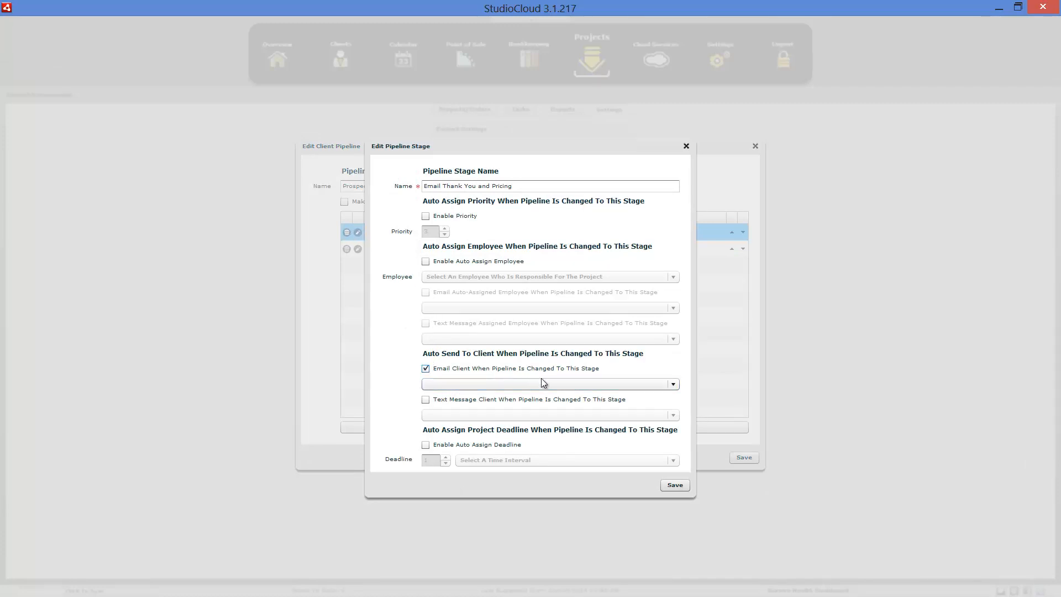
left_click(671, 384)
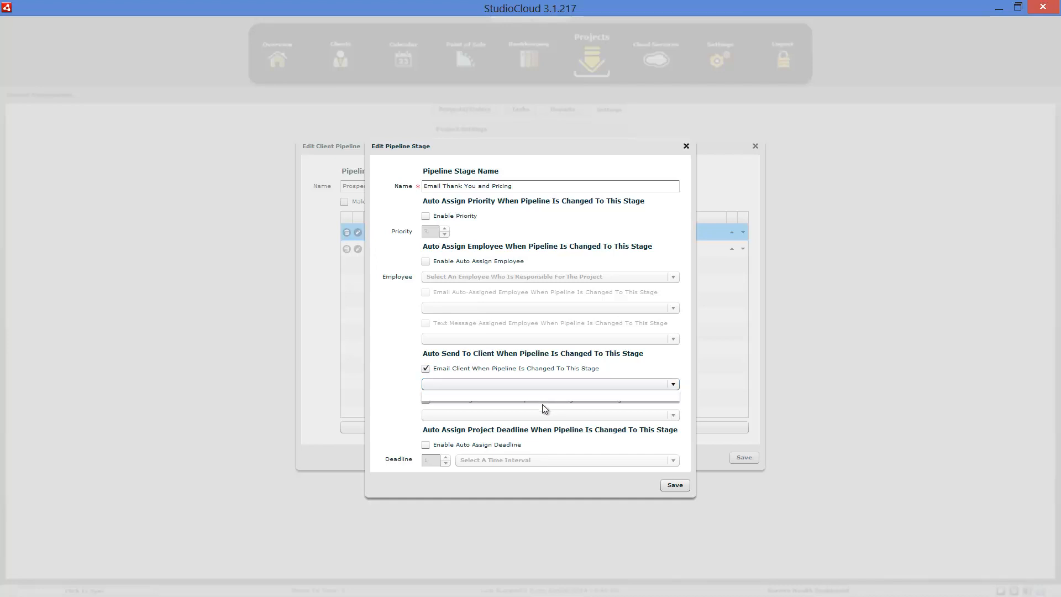
mouse_move(539, 398)
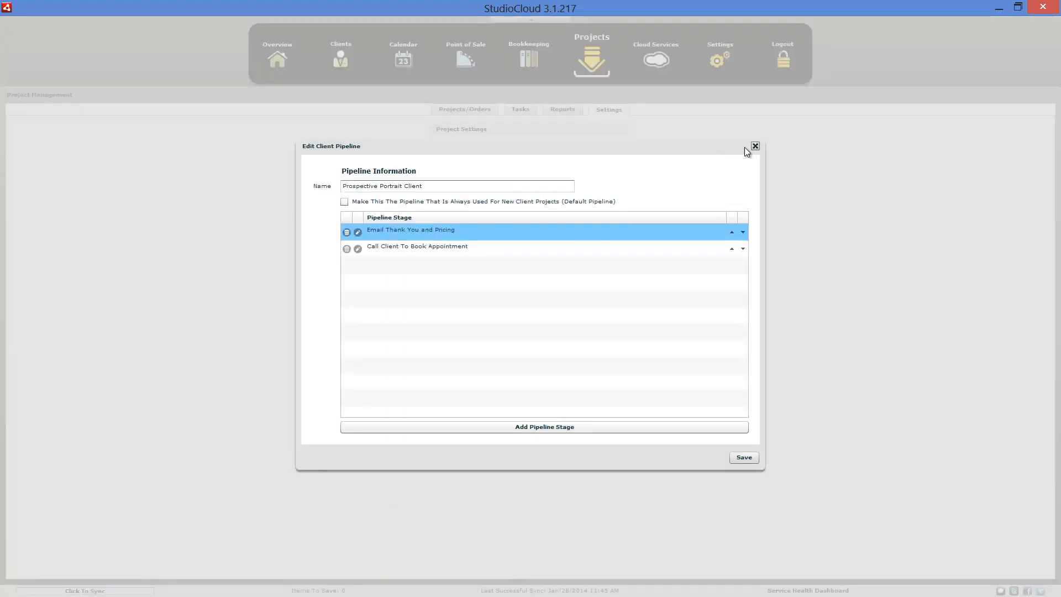
left_click(754, 146)
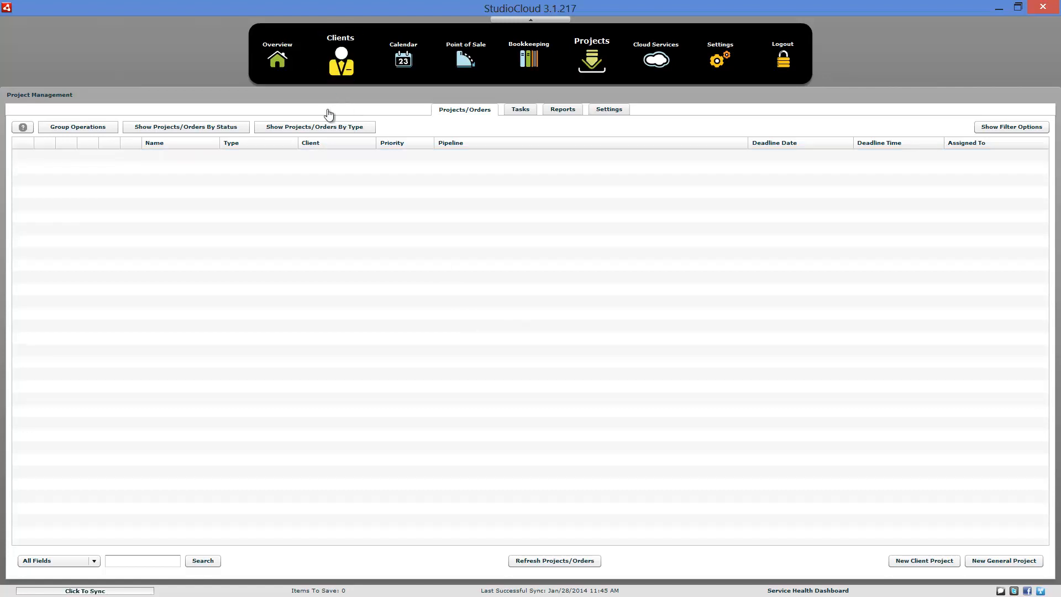
Draft a John Doe project at Email Thank You and Pricing with client emailing, then dismiss it
left_click(340, 57)
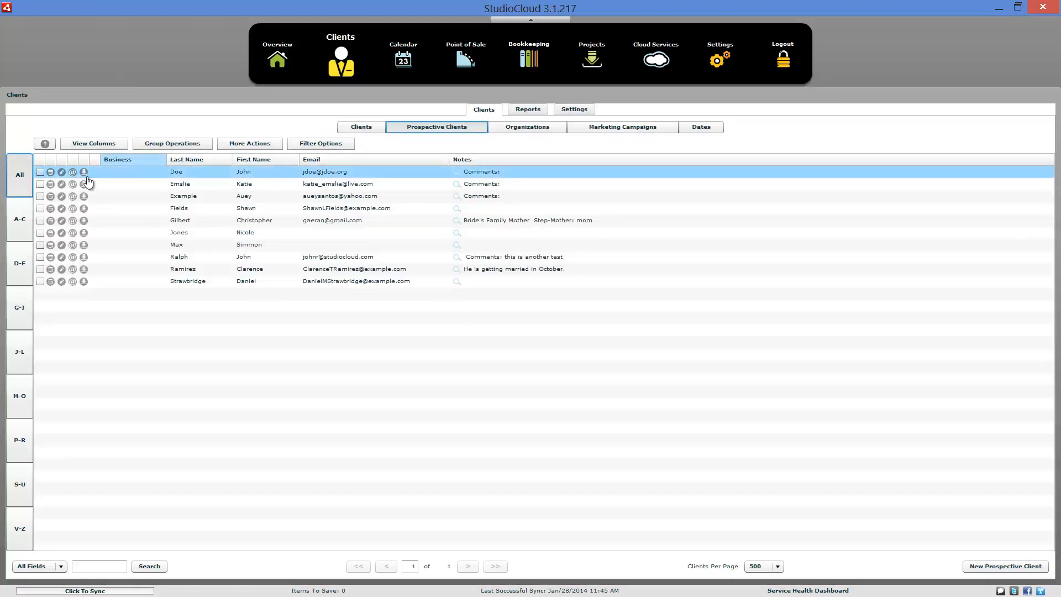
left_click(84, 172)
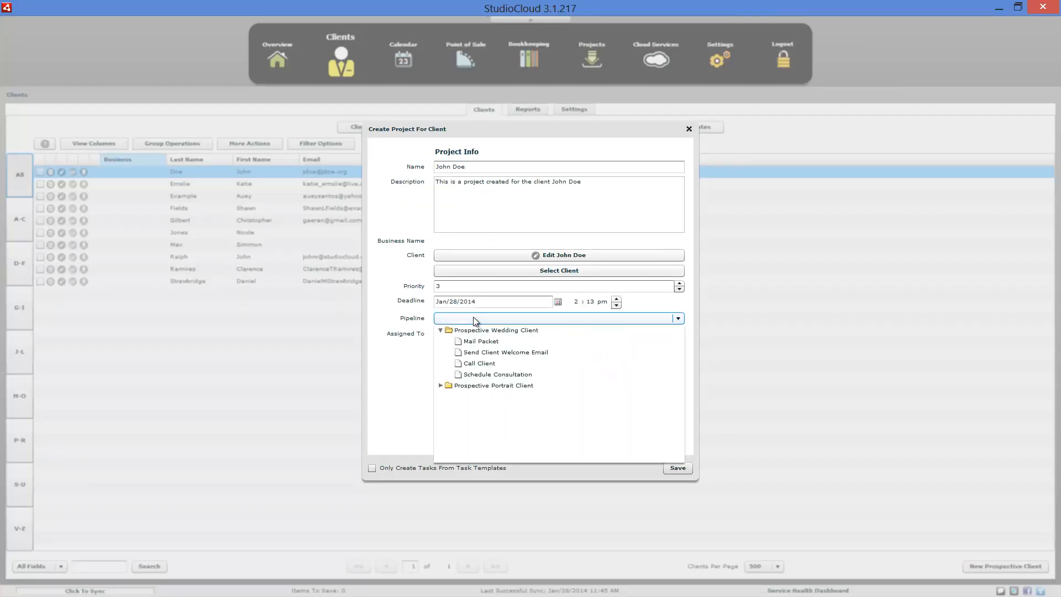
left_click(441, 385)
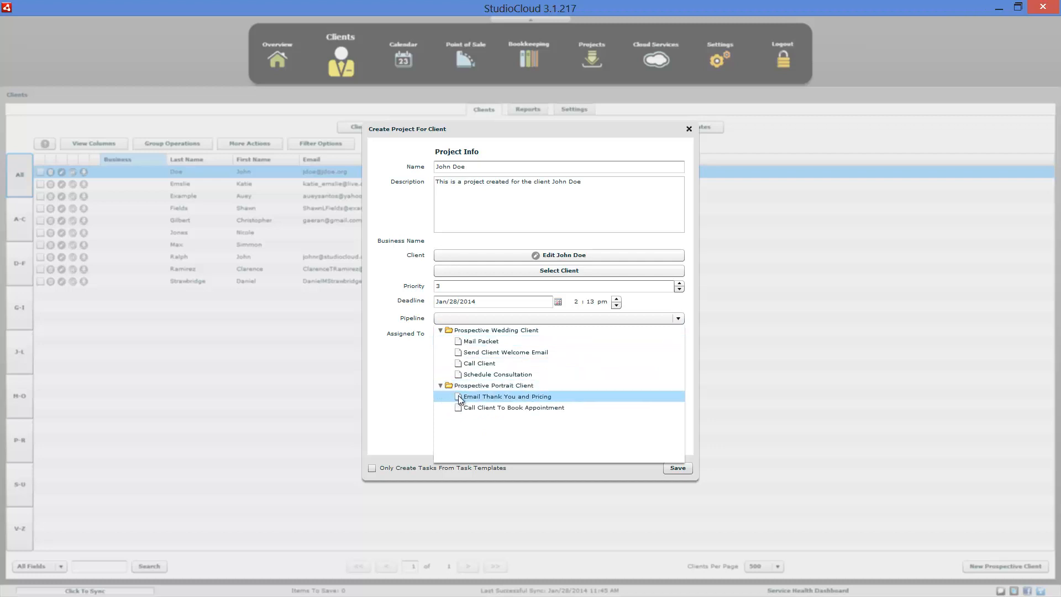
left_click(505, 395)
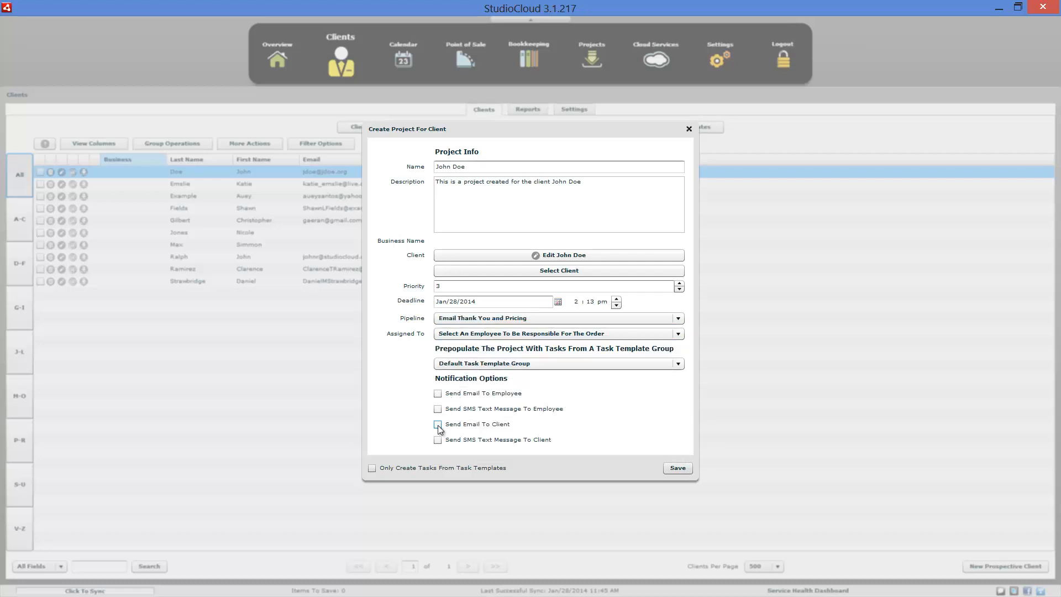
left_click(438, 423)
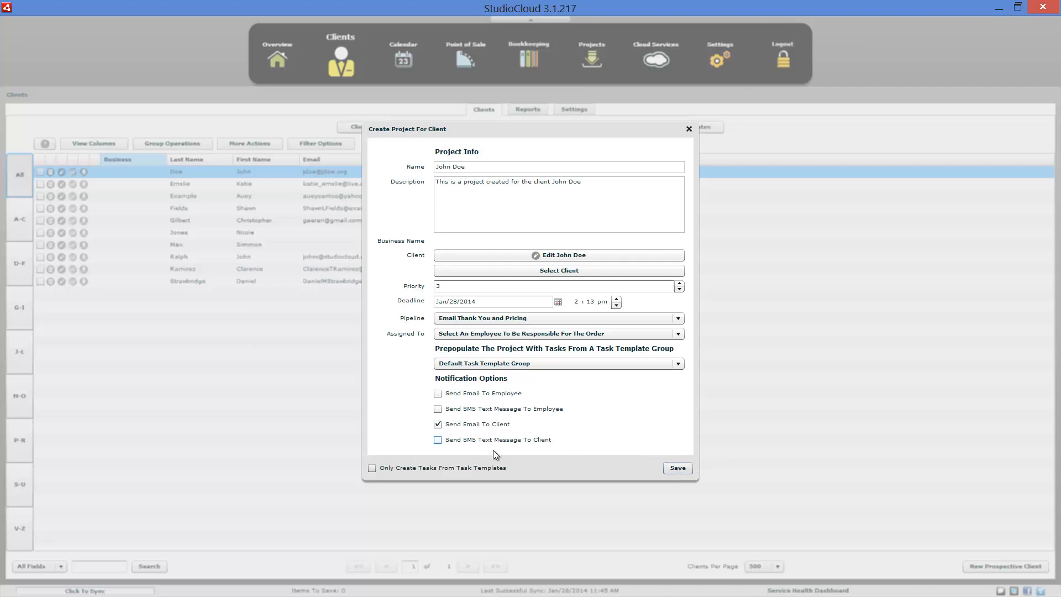
mouse_move(560, 358)
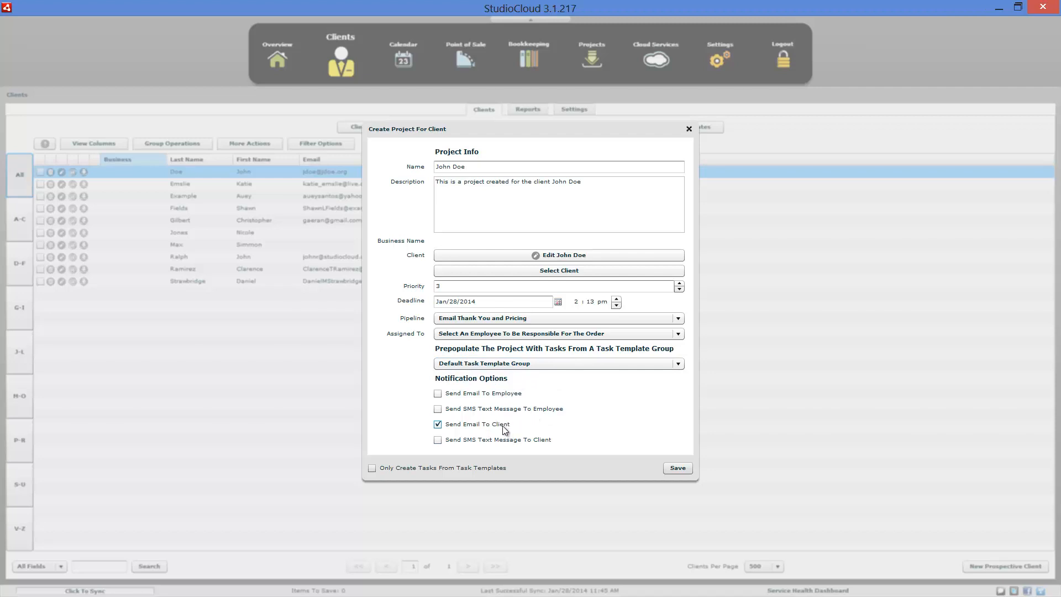
mouse_move(689, 129)
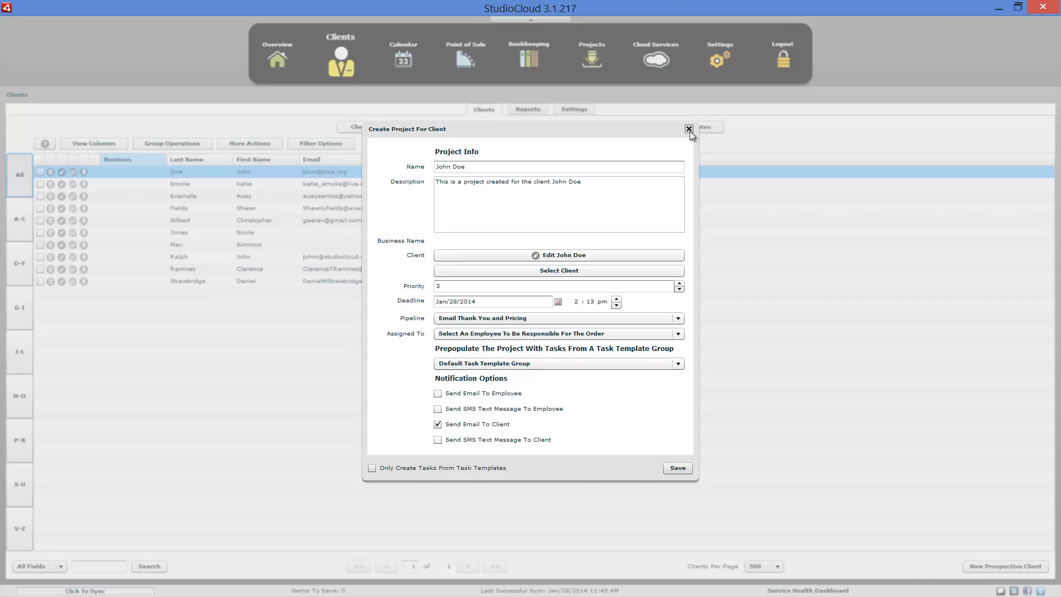
left_click(687, 129)
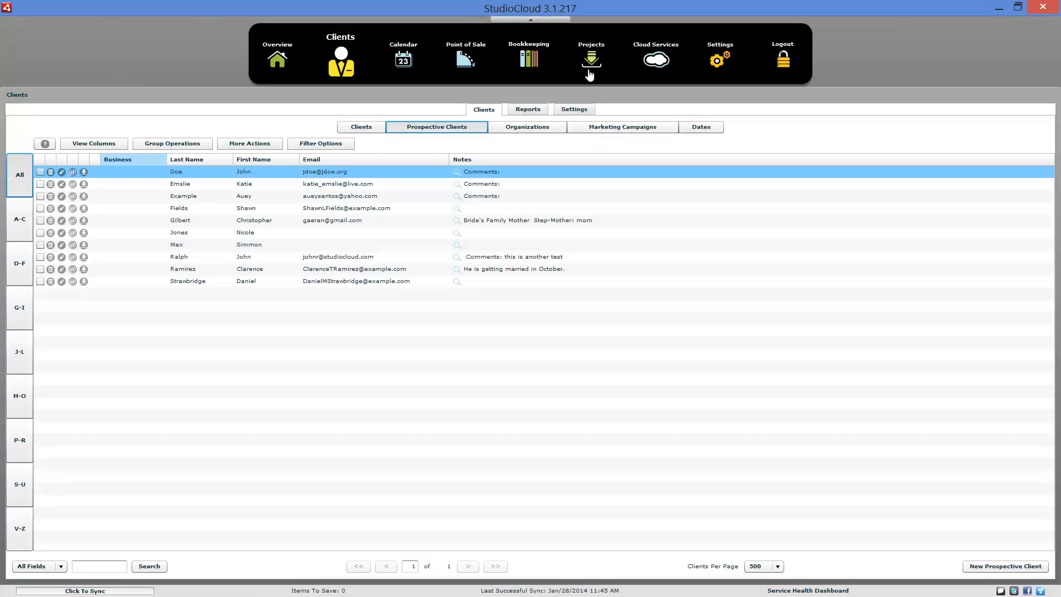
left_click(590, 57)
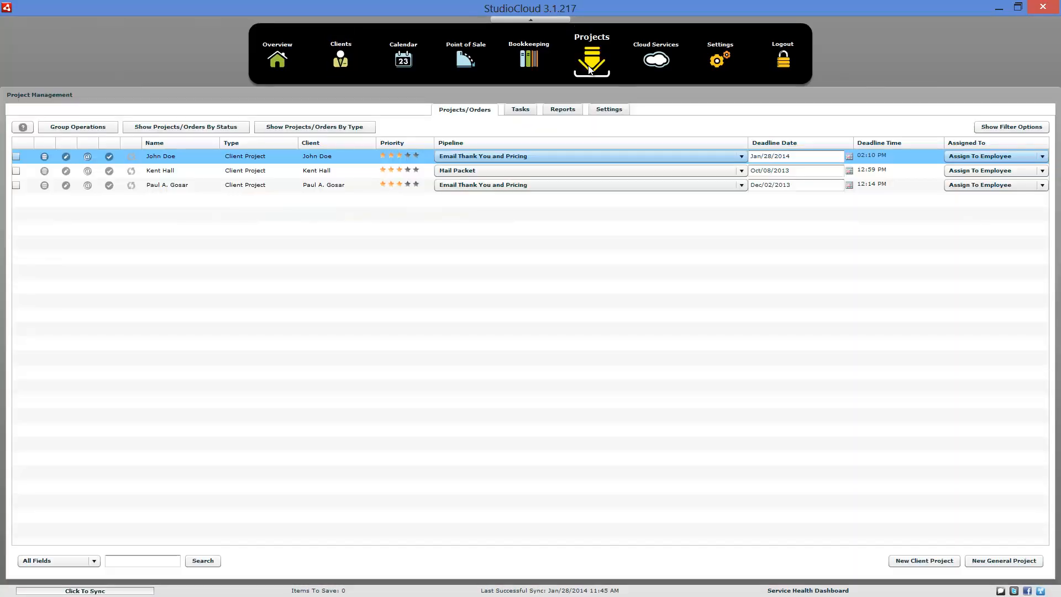
mouse_move(500, 70)
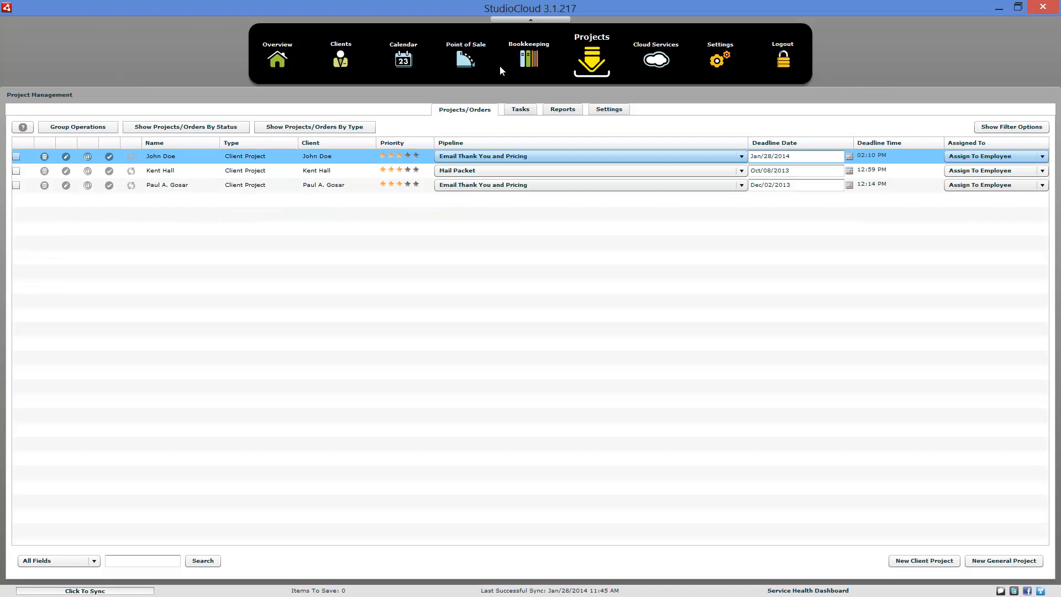
left_click(402, 58)
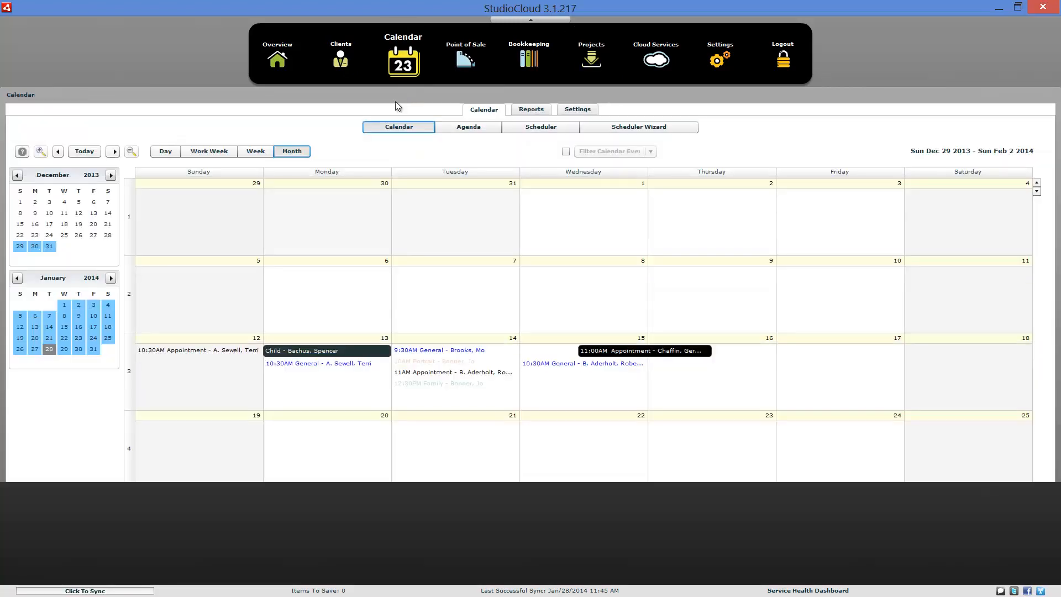
mouse_move(438, 349)
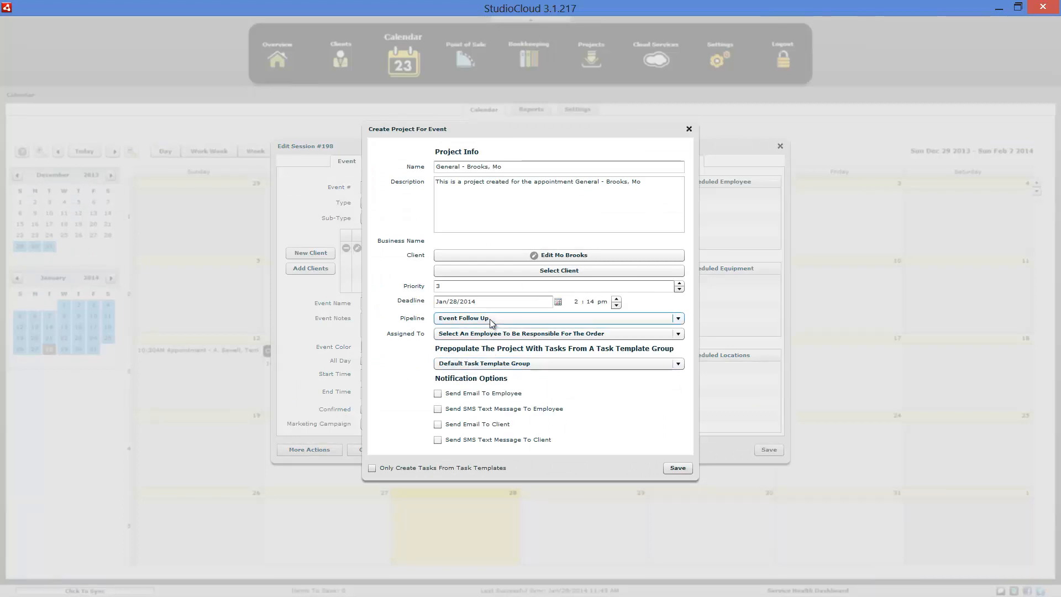
left_click(676, 318)
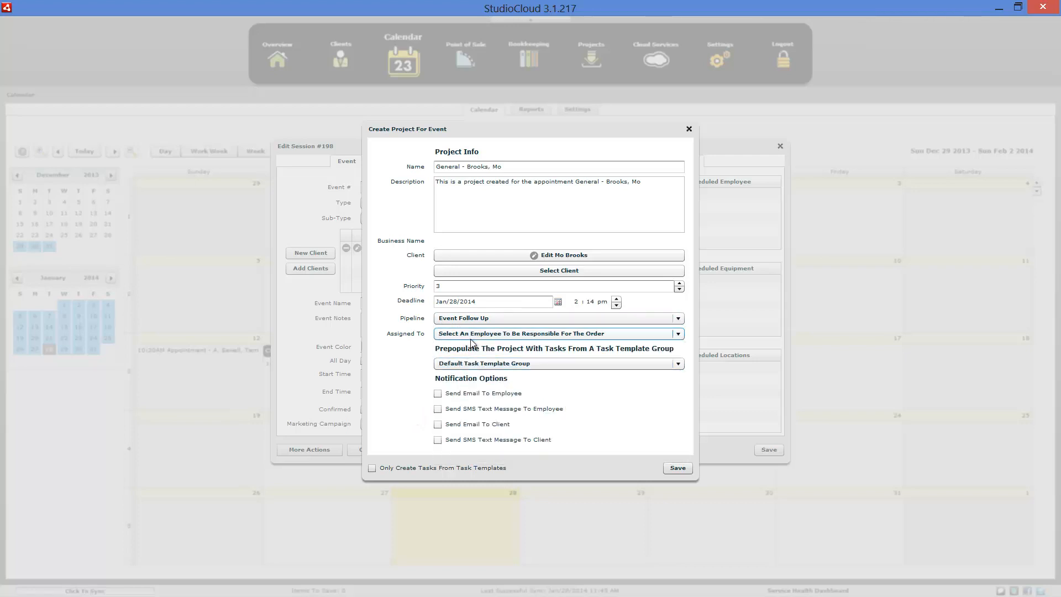
mouse_move(518, 334)
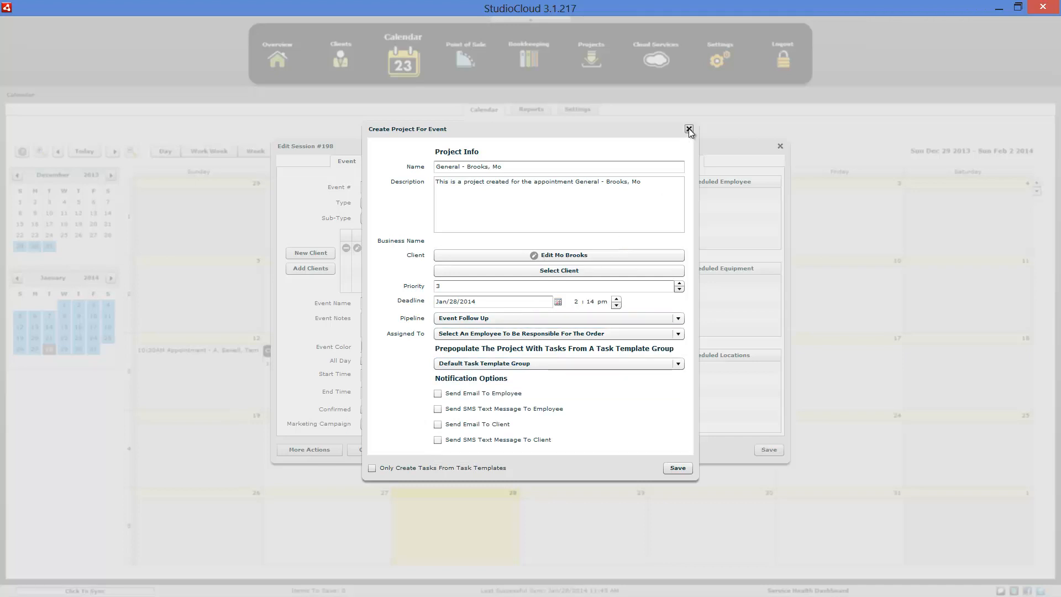
left_click(688, 129)
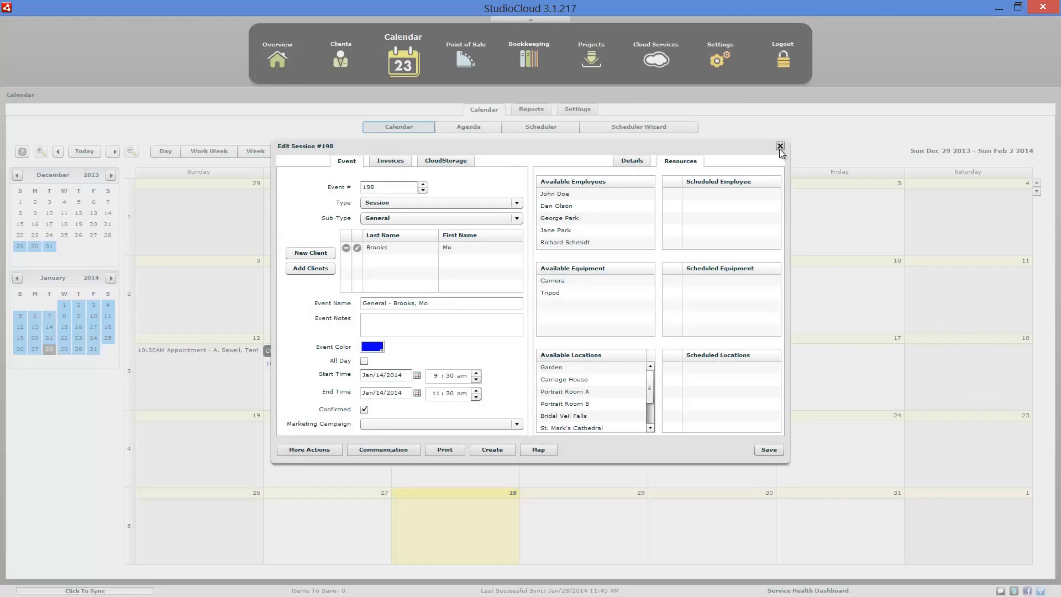
left_click(780, 146)
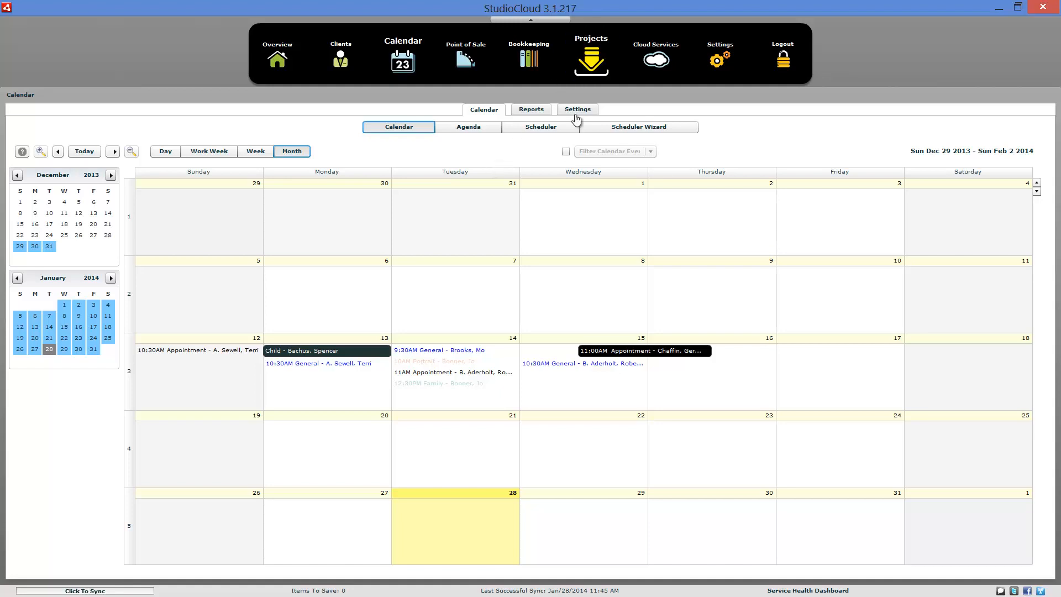
Open Paul A. Gosar's project from the projects list, then his client record
left_click(590, 57)
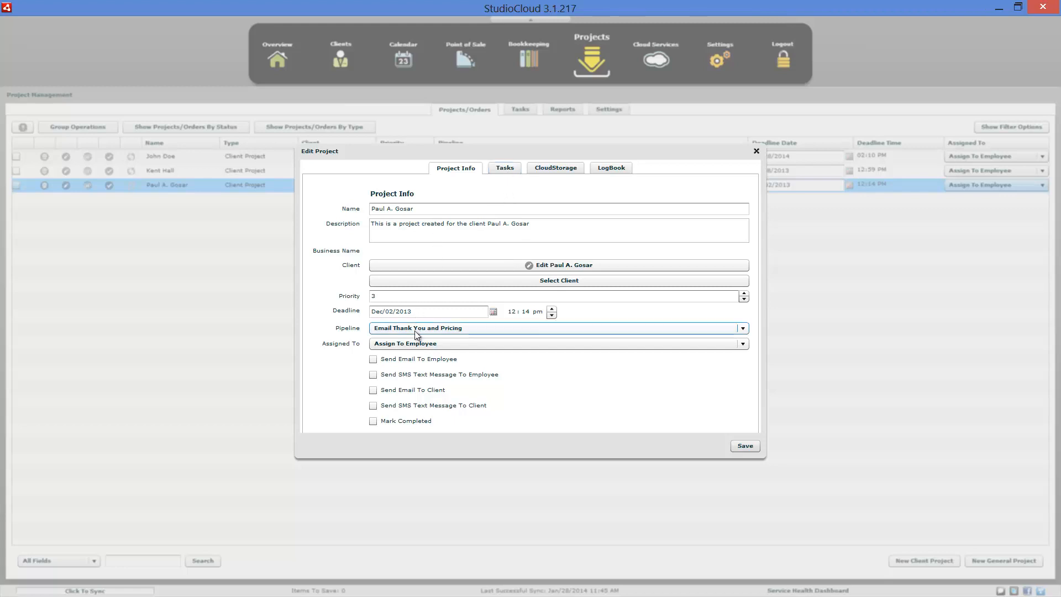
left_click(557, 328)
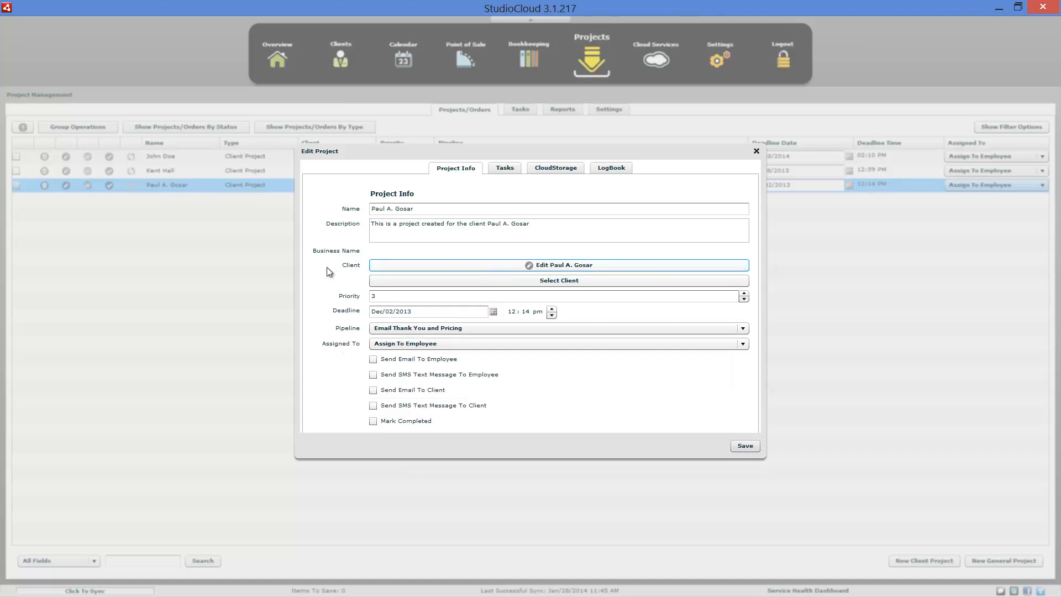
left_click(558, 265)
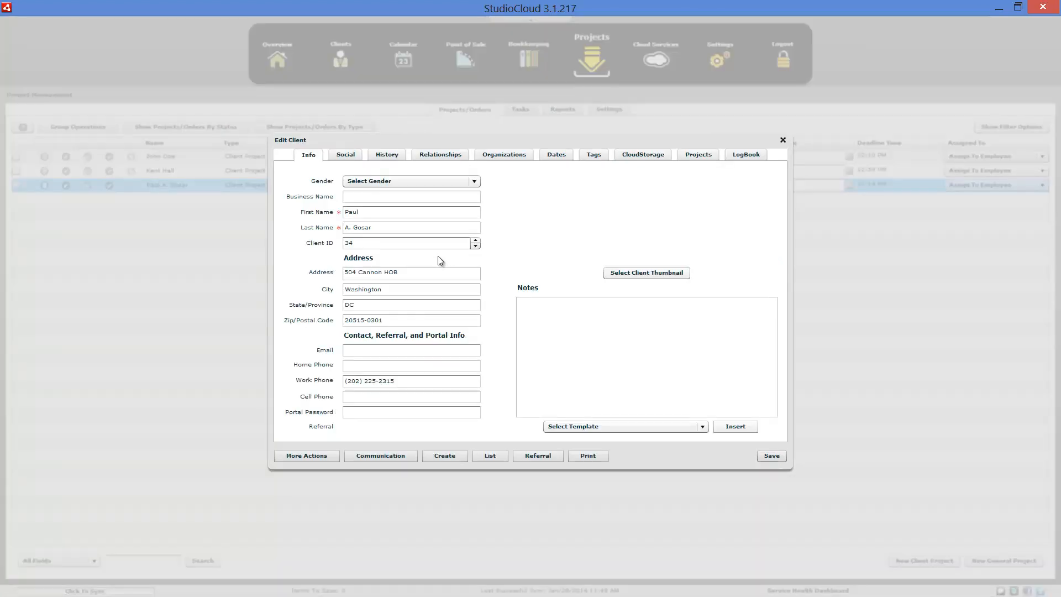
Log a timestamped note that the client asked to be called next week, then view the Info tab
left_click(734, 426)
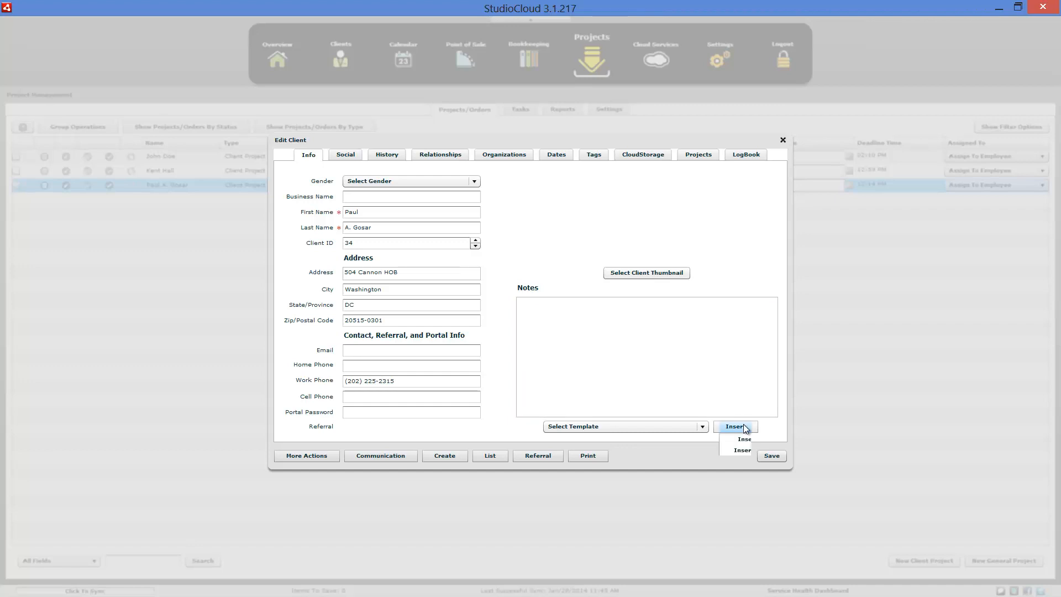
left_click(741, 439)
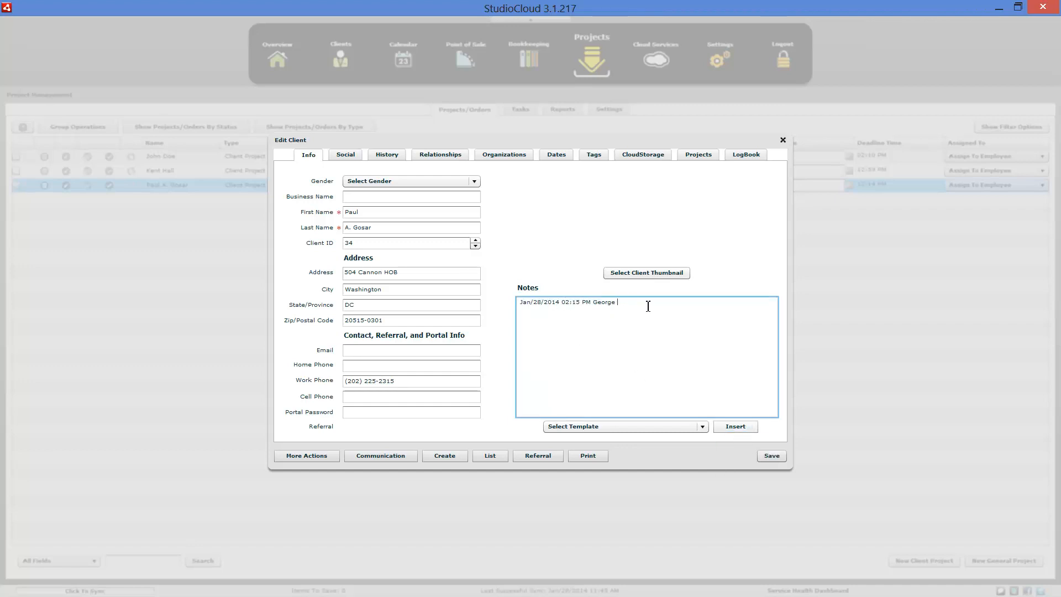
type("Called Client. Client Didn't Answer")
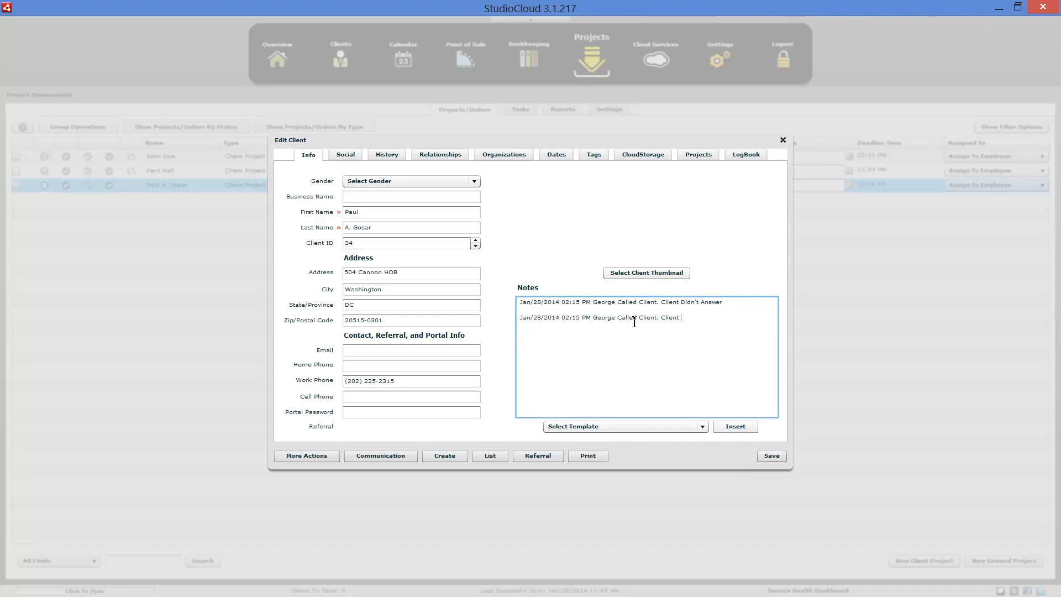
type("Asked To bE")
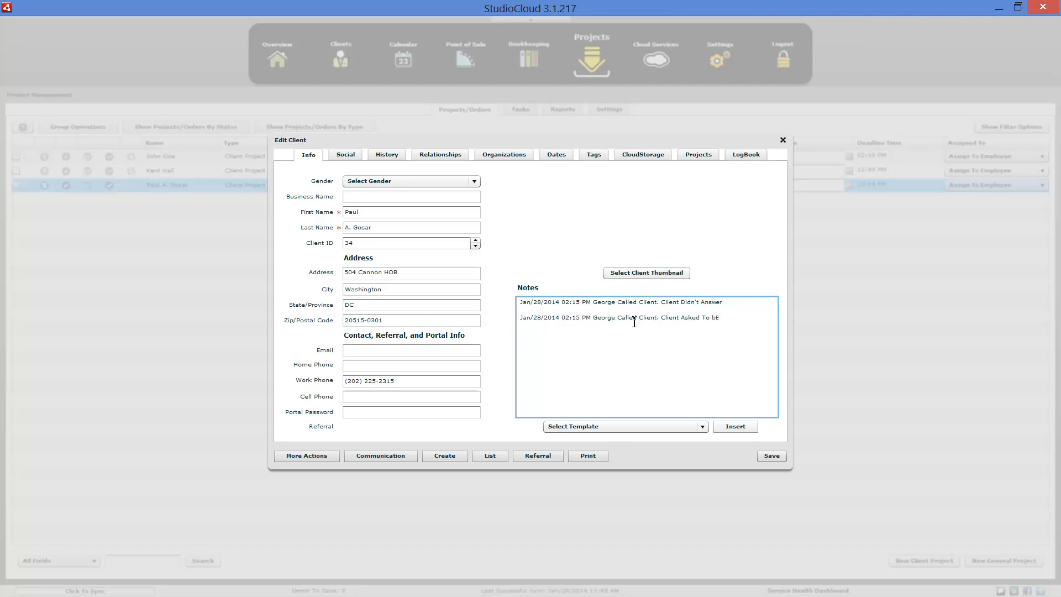
type("Be Called")
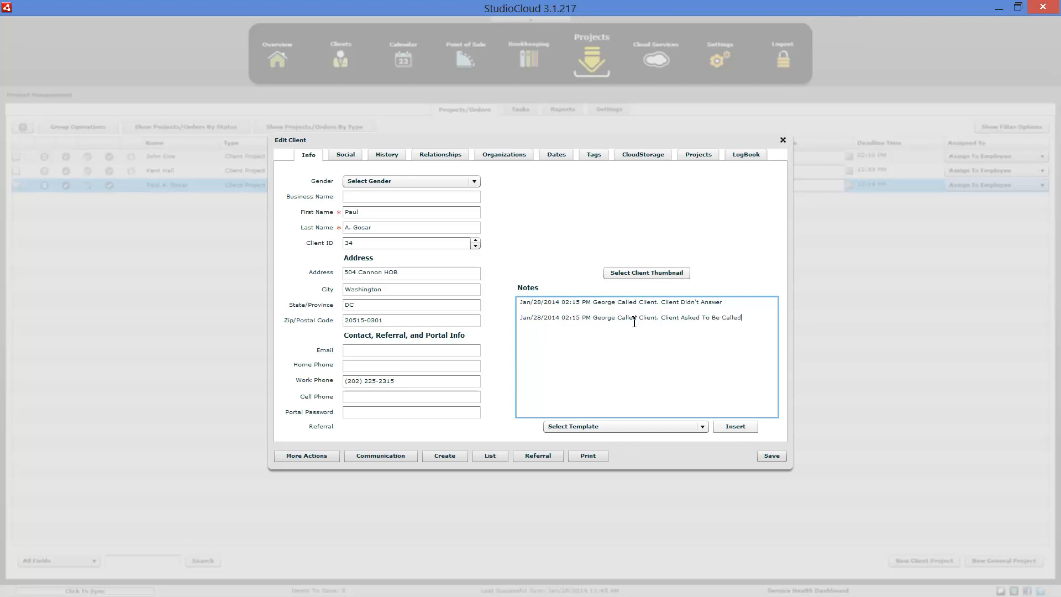
type("Next Week.")
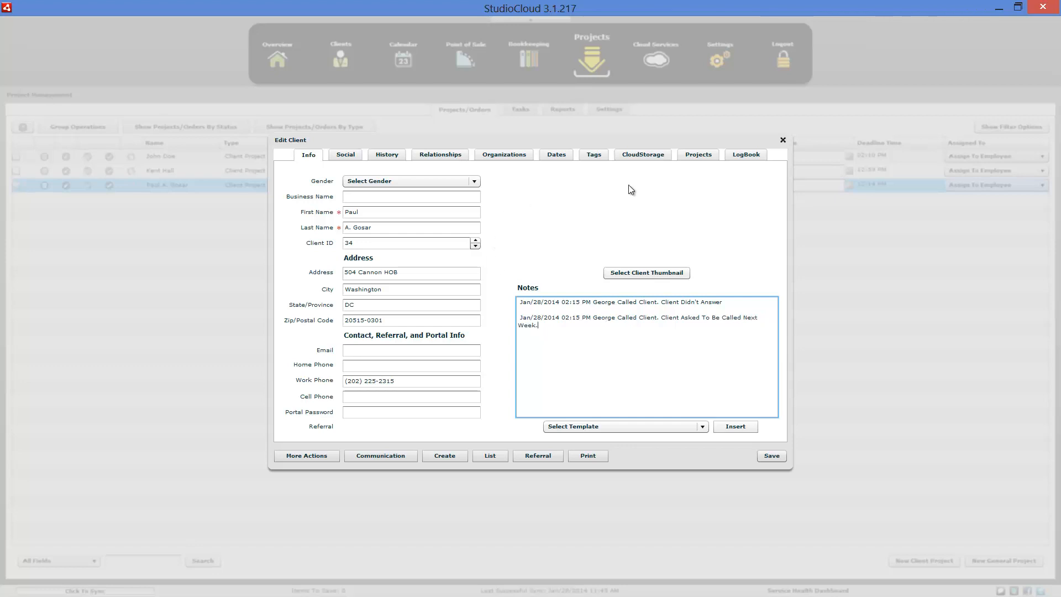
left_click(696, 154)
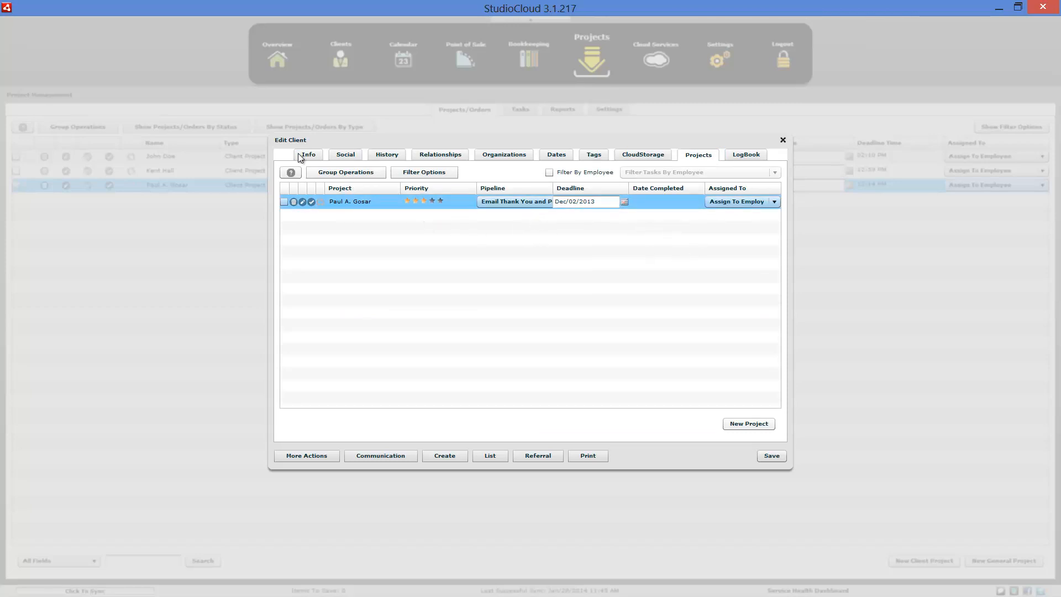
left_click(307, 154)
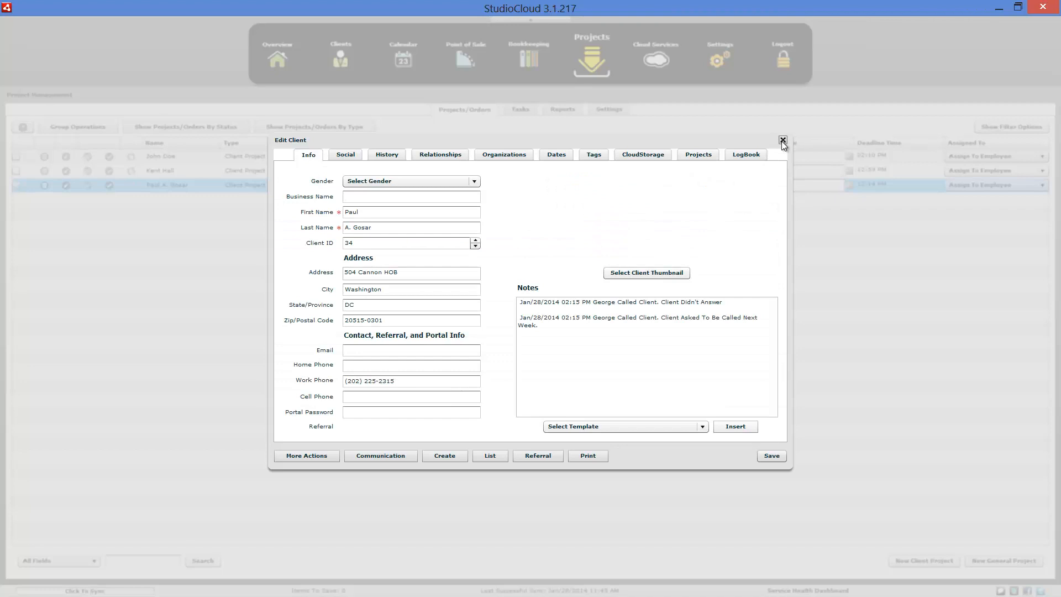
left_click(783, 139)
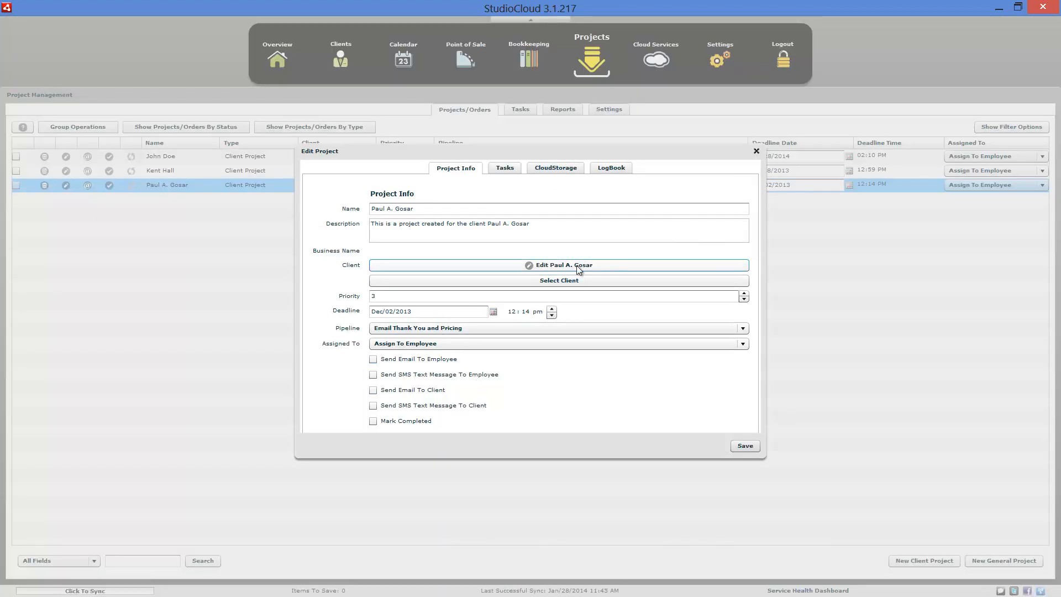
left_click(756, 151)
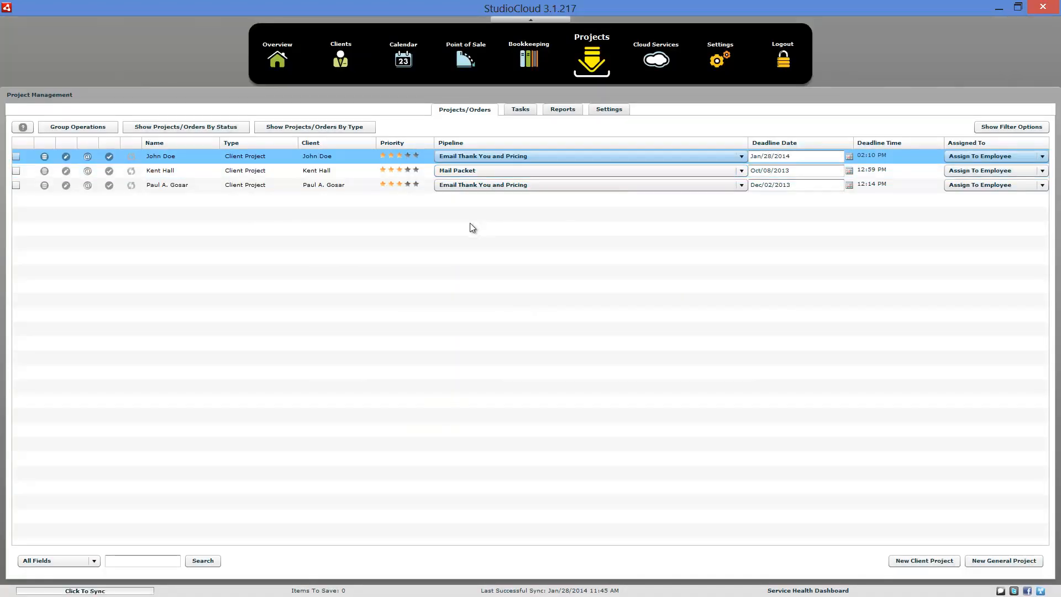
mouse_move(377, 237)
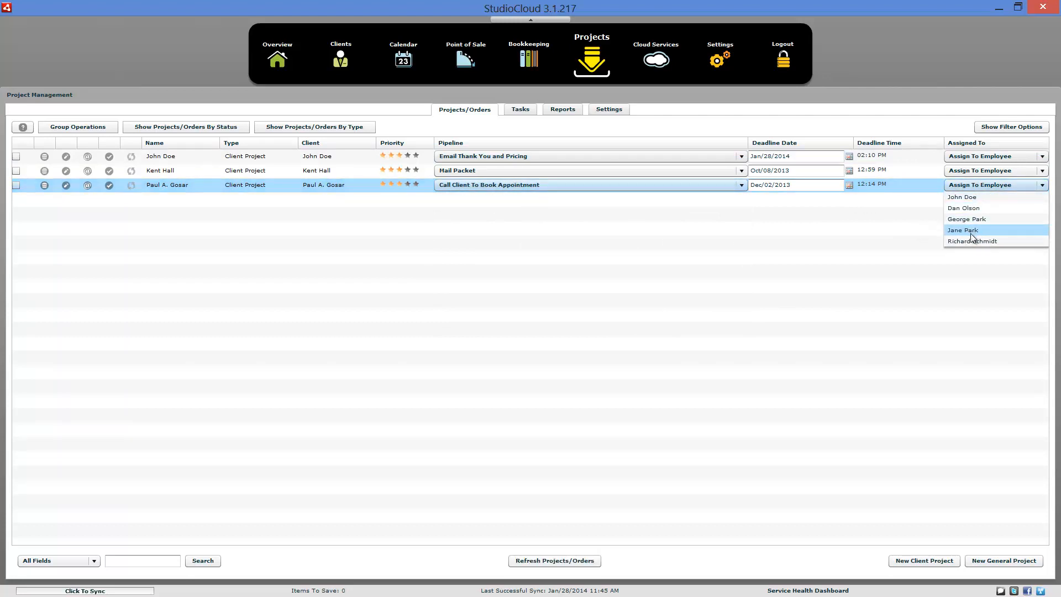
left_click(961, 230)
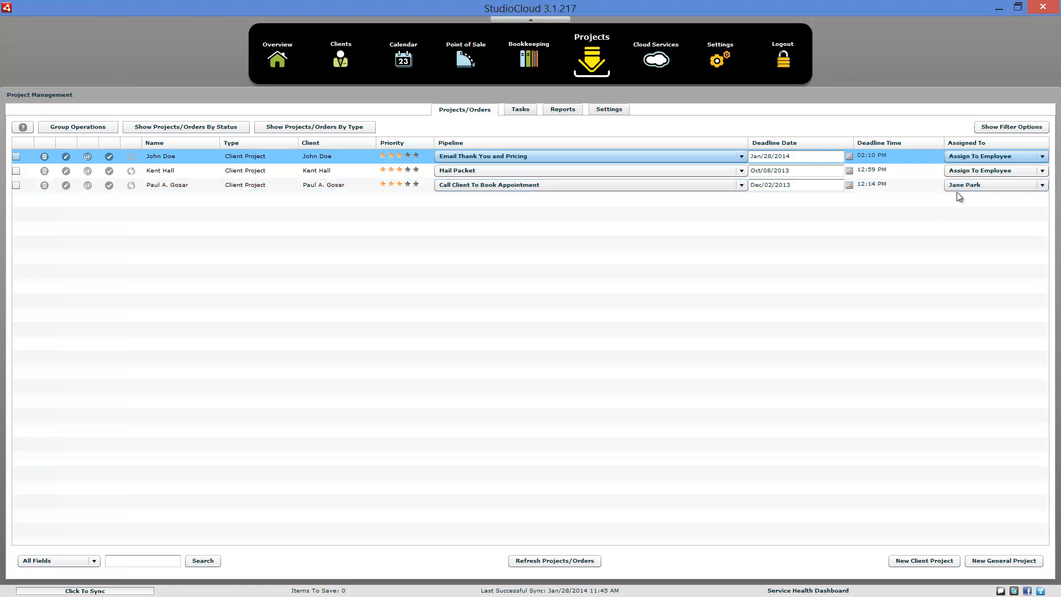
left_click(607, 109)
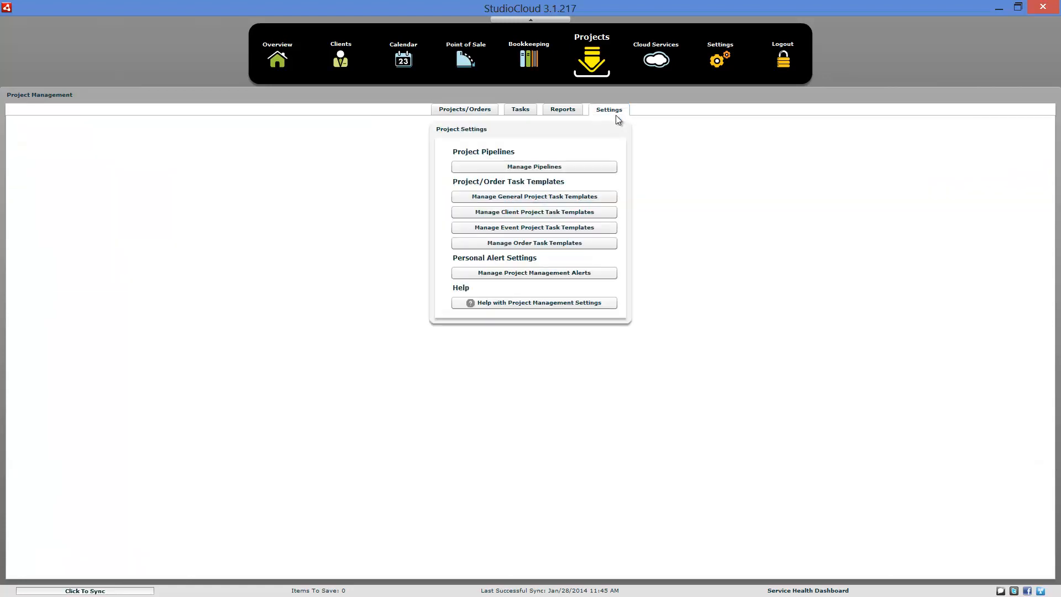
left_click(533, 166)
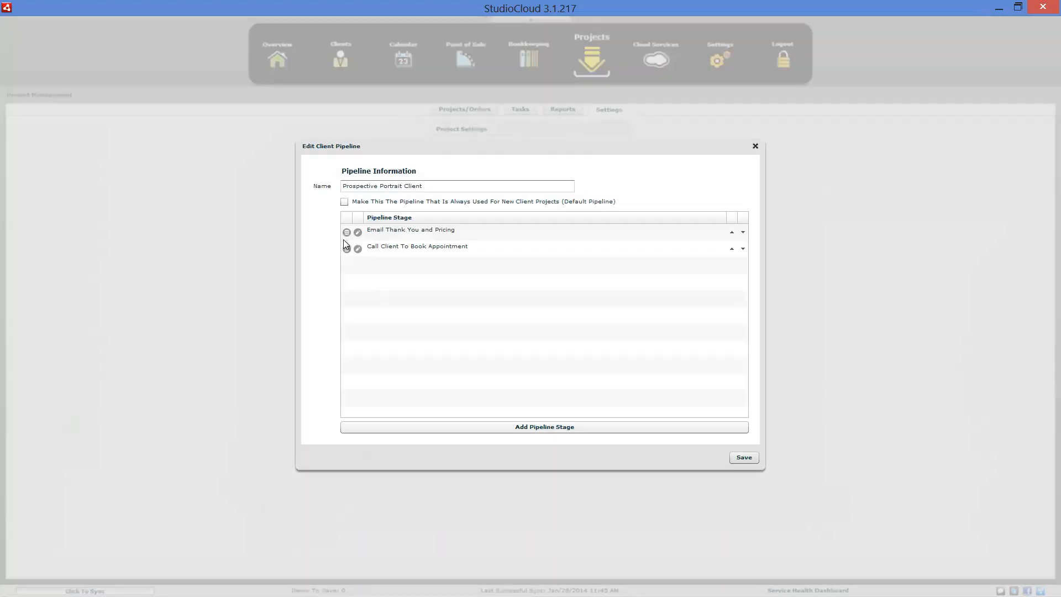
left_click(357, 250)
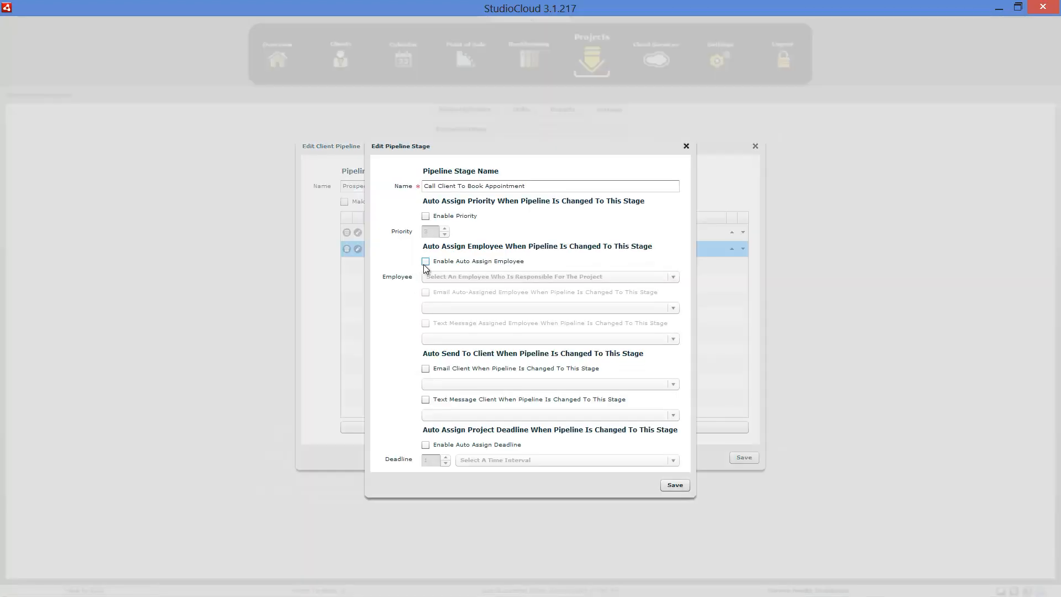
left_click(425, 261)
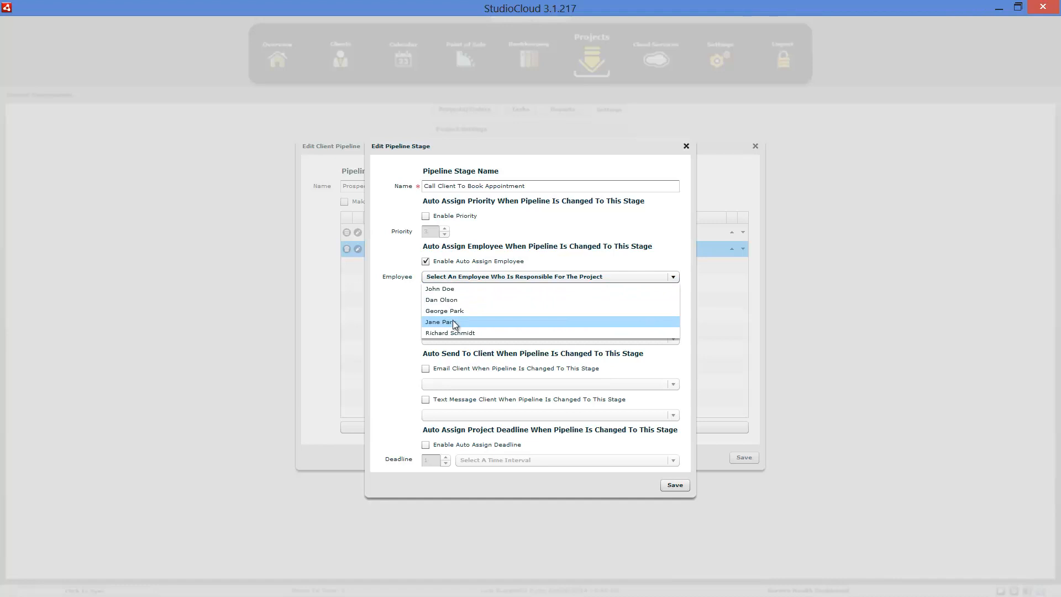
left_click(439, 321)
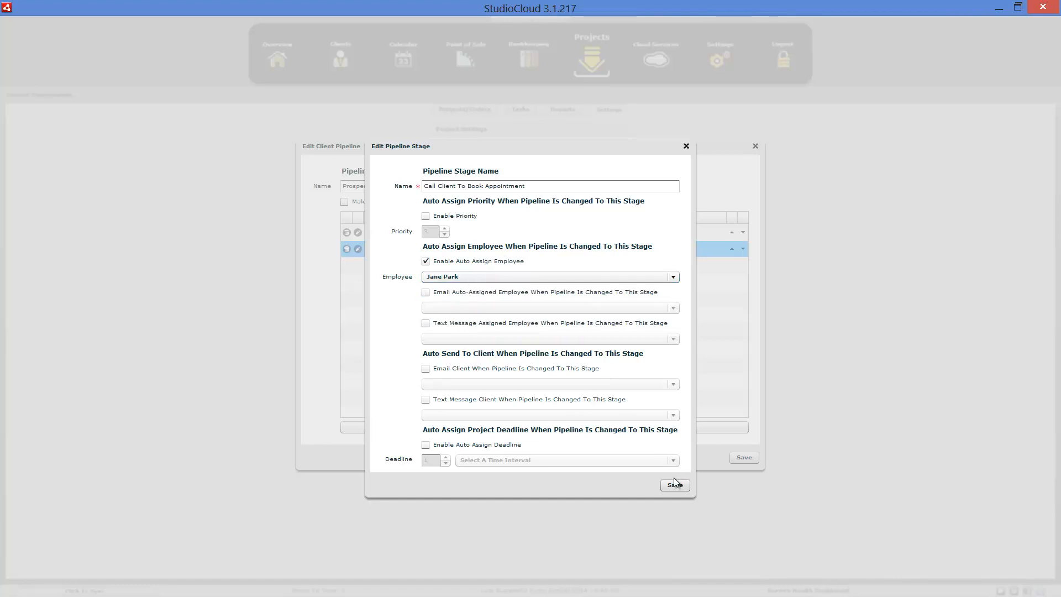
left_click(674, 485)
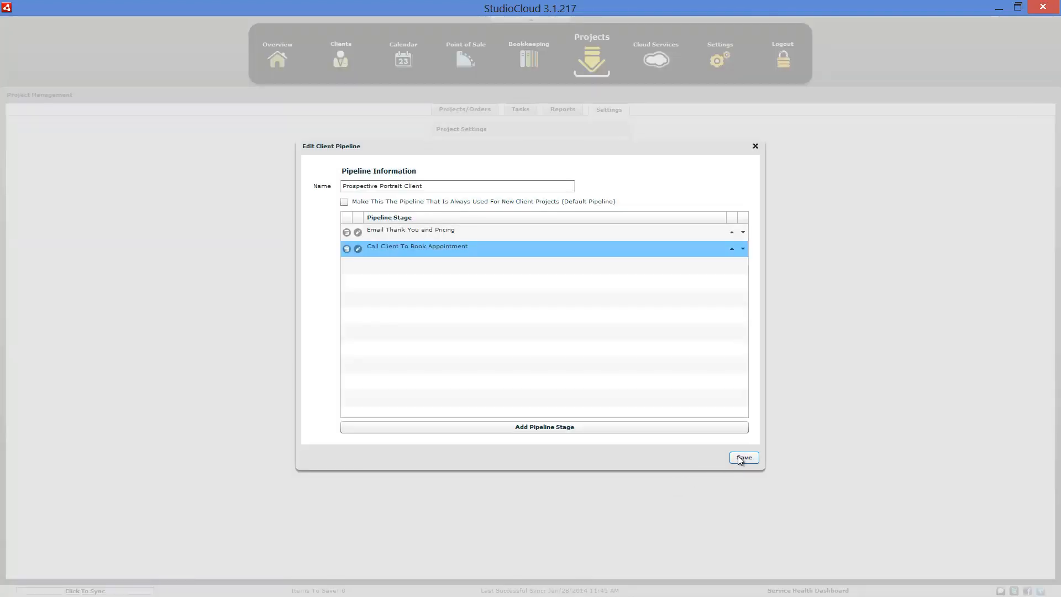
Save the pipeline and move John Doe's project to Call Client To Book Appointment
left_click(742, 457)
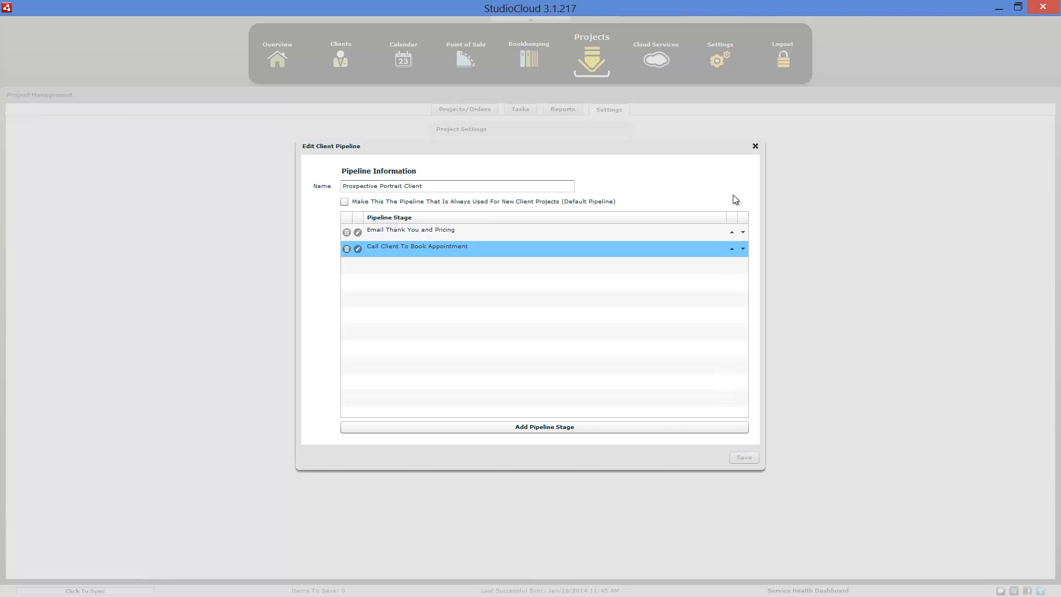
left_click(755, 146)
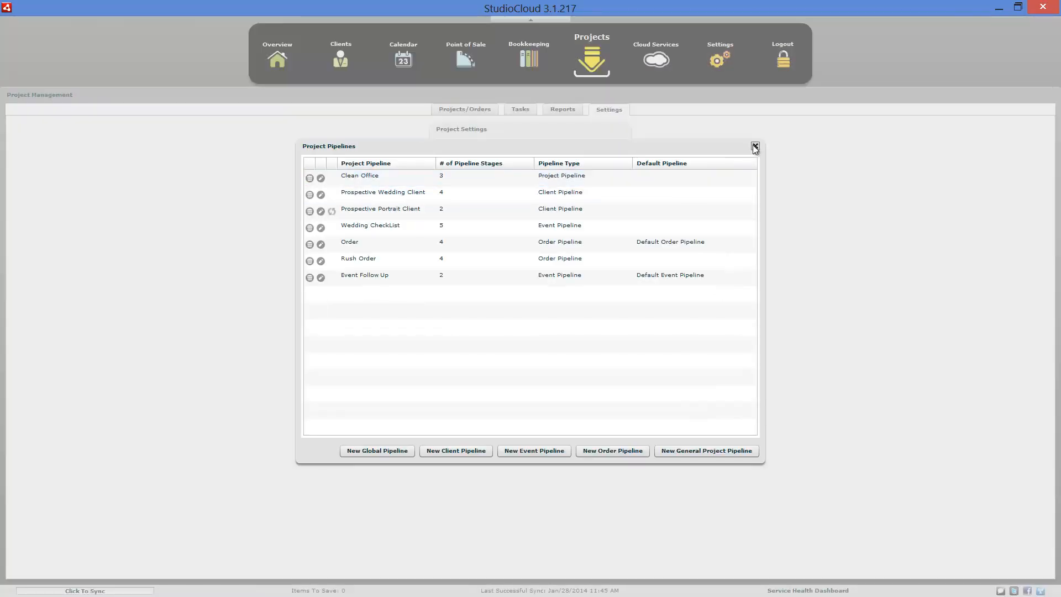
left_click(753, 147)
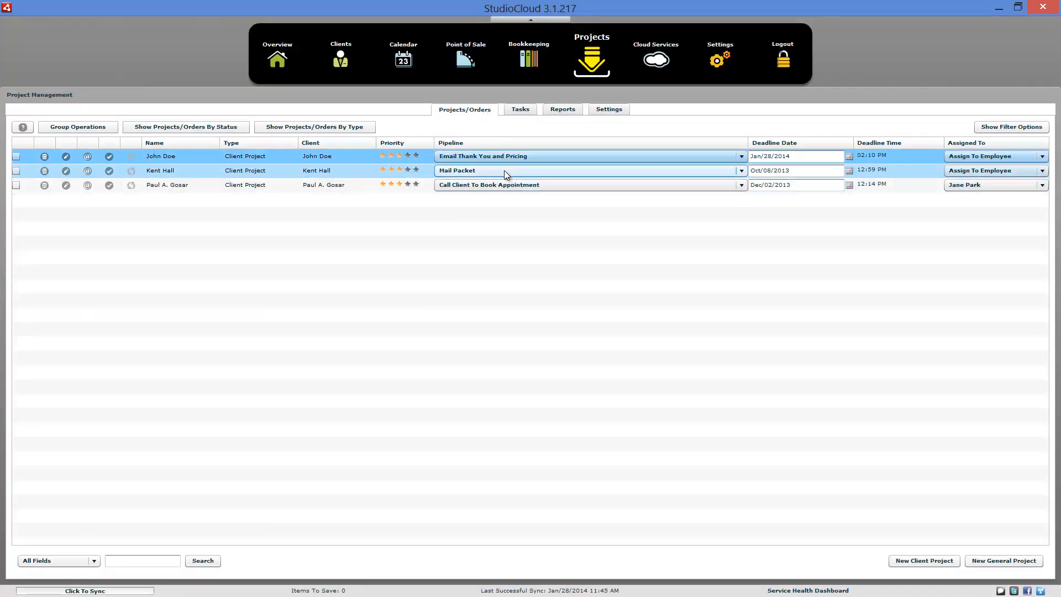
left_click(740, 156)
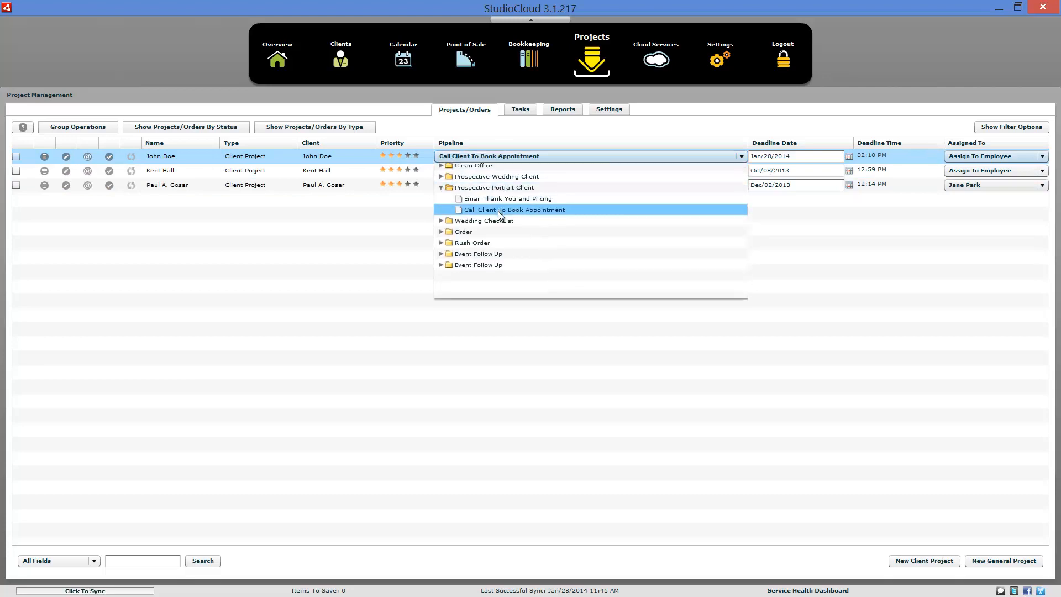
left_click(514, 209)
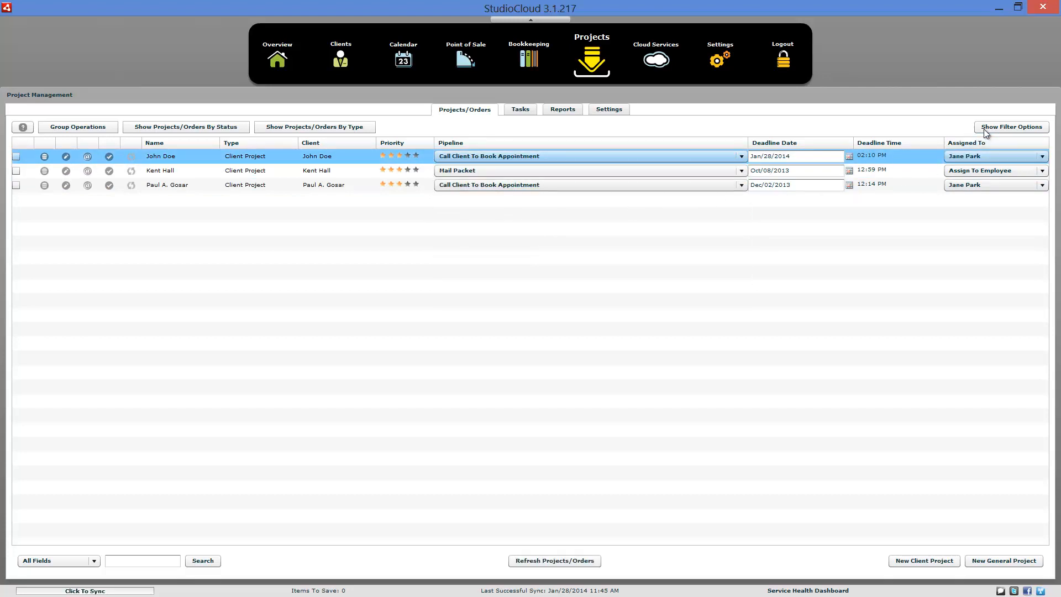
Filter projects by Jane Park to list John Doe's and Paul A. Gosar's, then disable the filter
left_click(1009, 126)
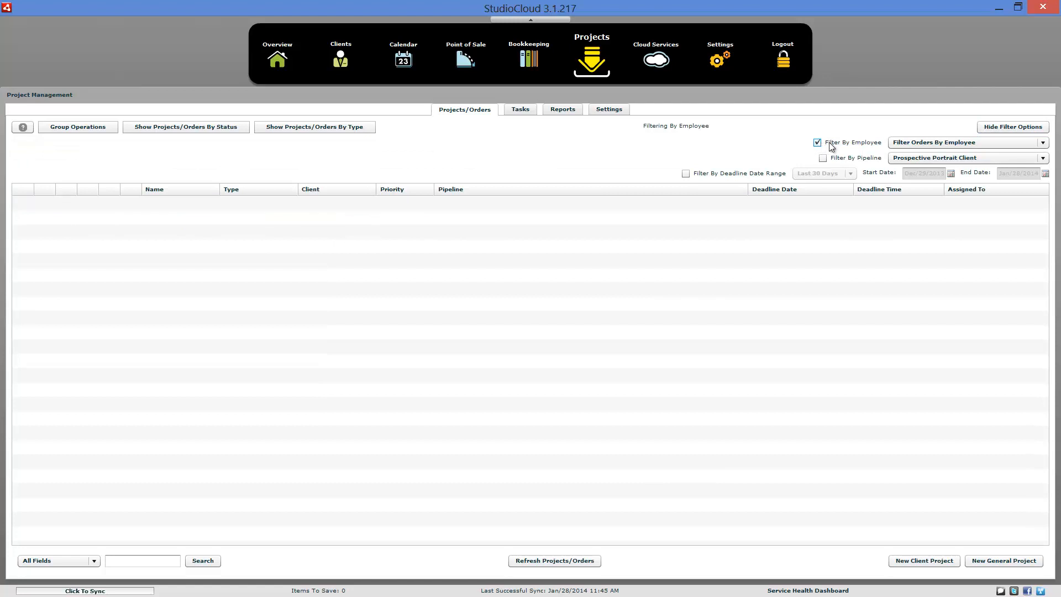
left_click(968, 142)
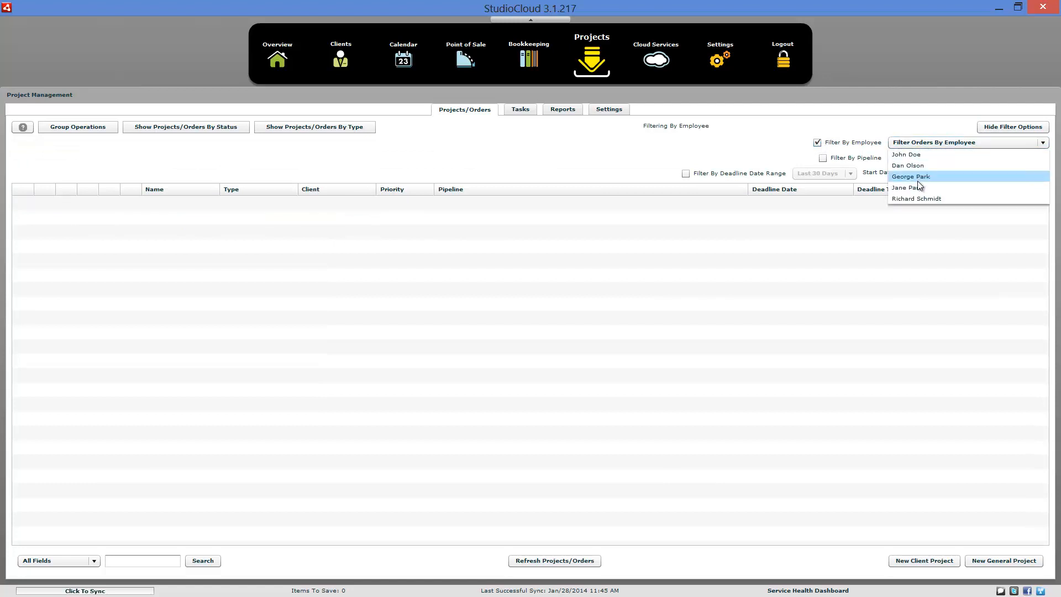
left_click(908, 187)
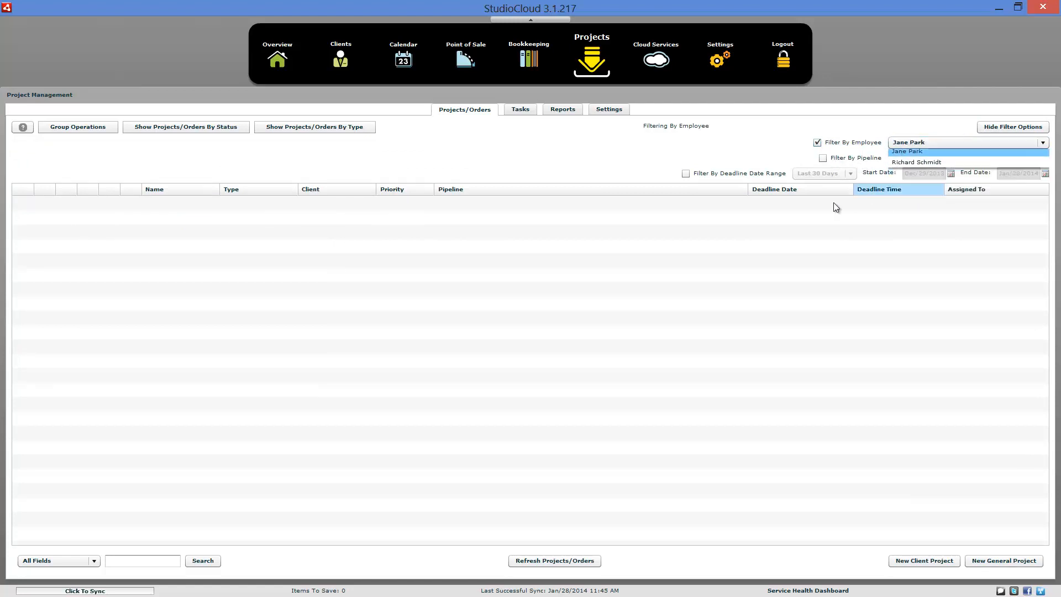
left_click(907, 151)
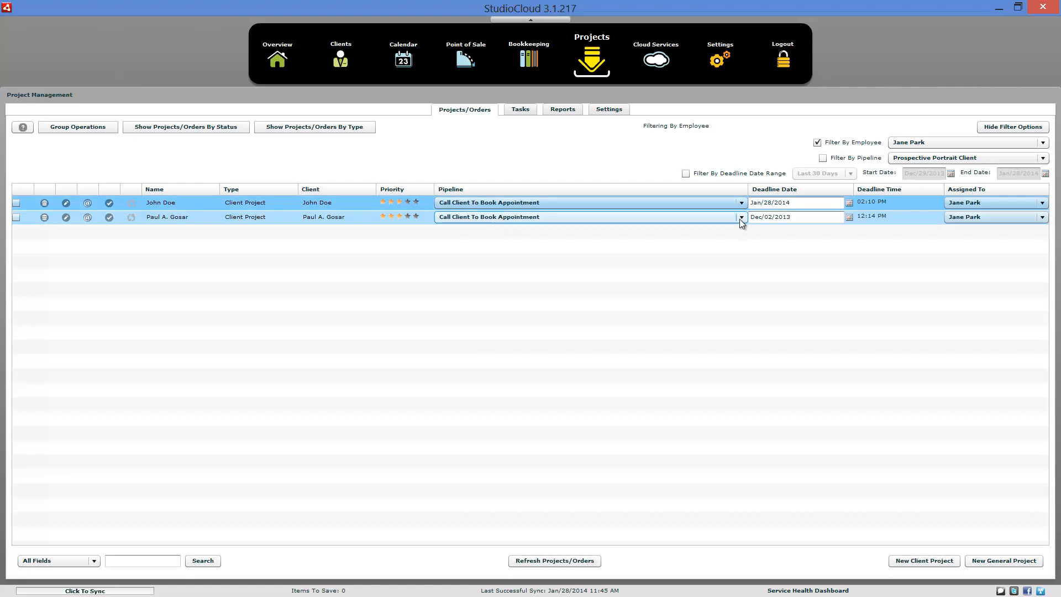
left_click(817, 142)
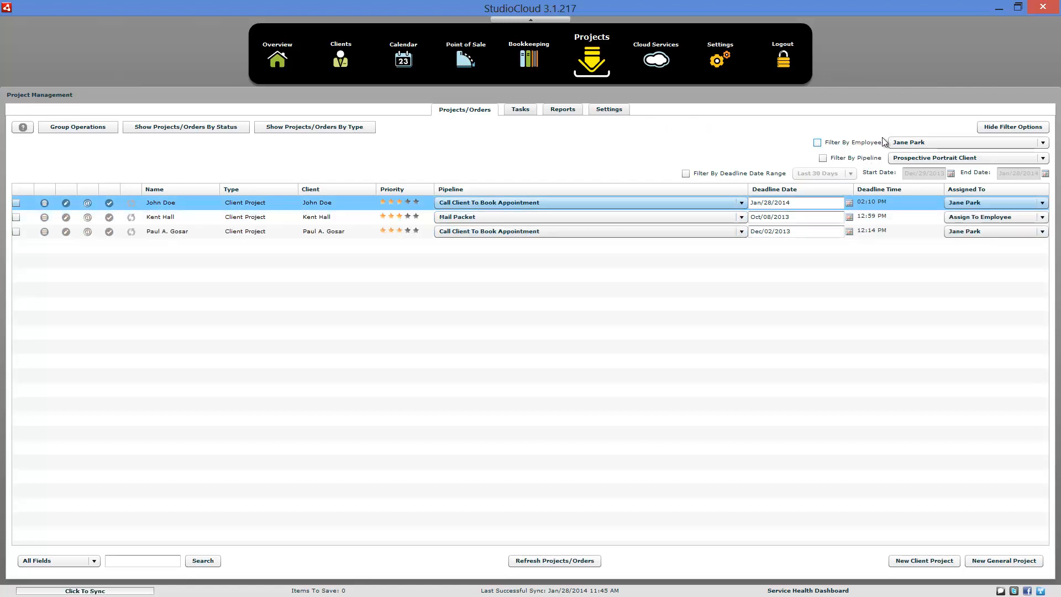
Hide the filters and move Paul A. Gosar's project to Prospective Wedding Client > Call Client
left_click(740, 184)
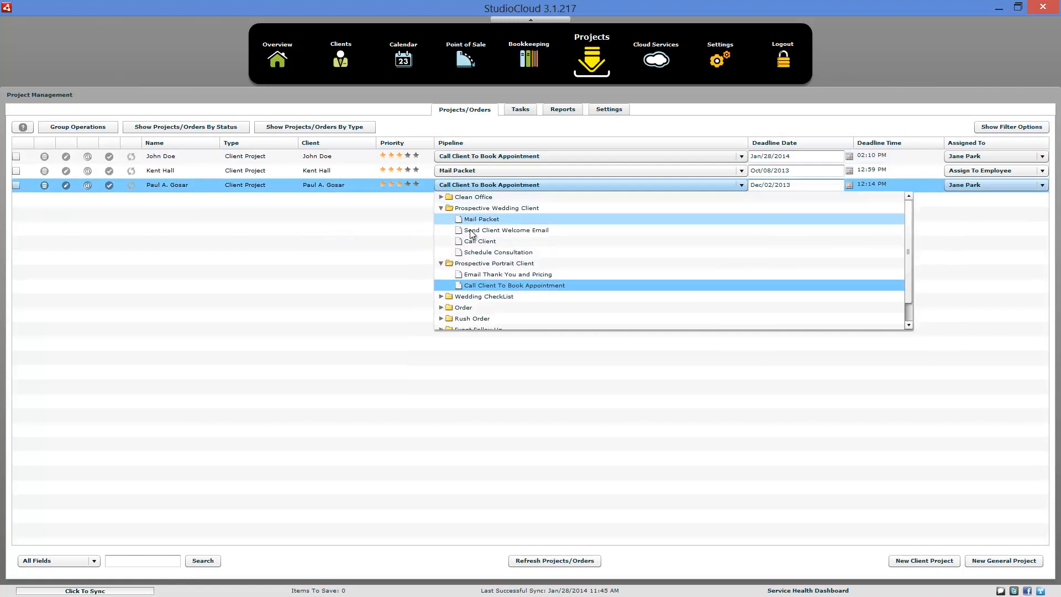
left_click(503, 229)
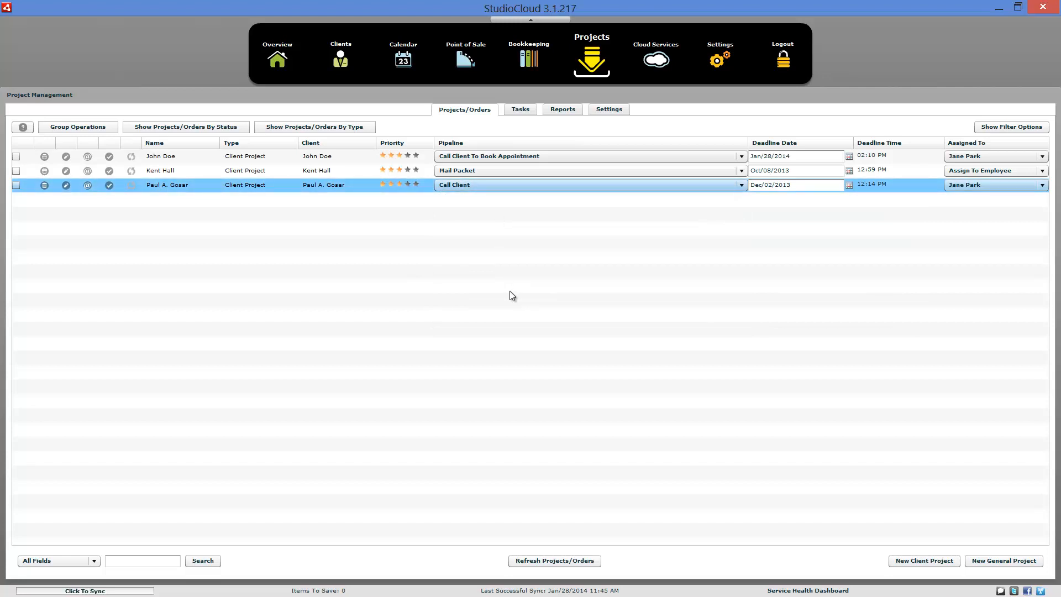
mouse_move(495, 292)
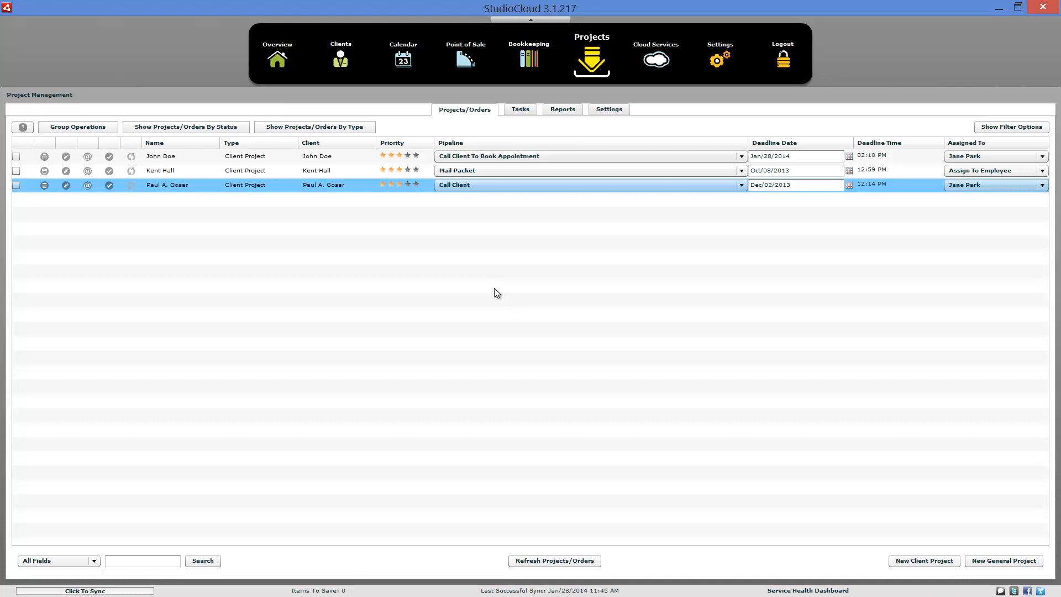
mouse_move(331, 219)
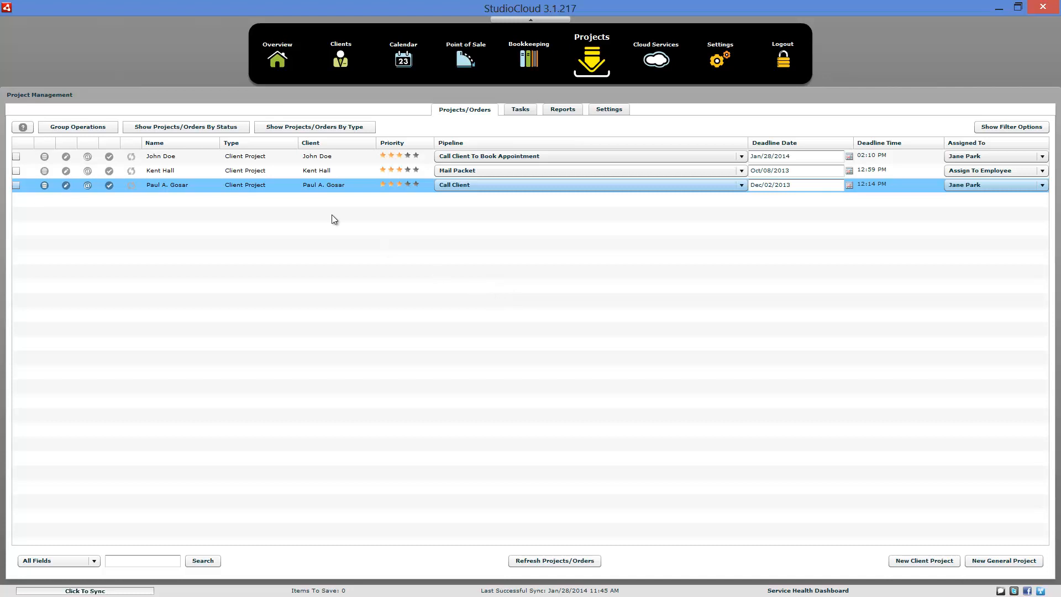